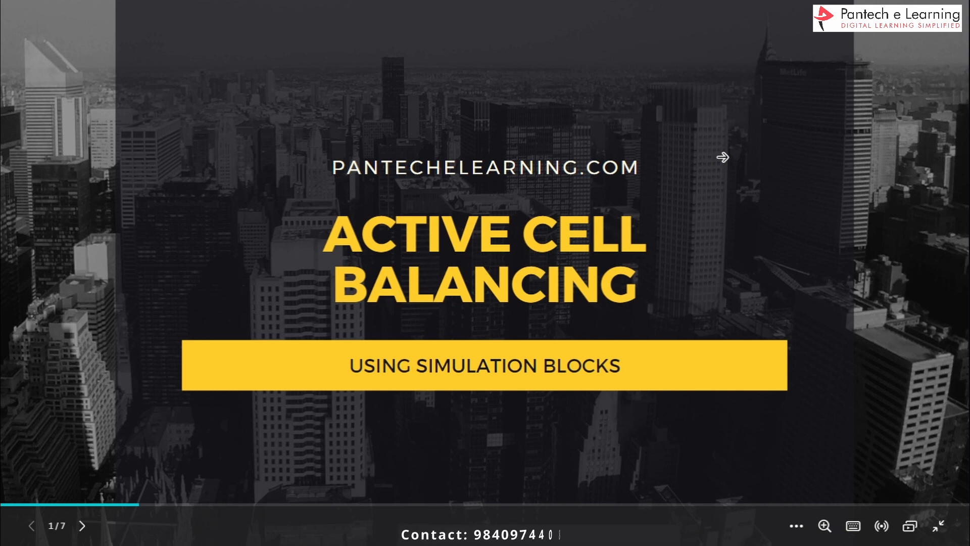
- Advance from the Active Cell Balancing title slide to the Cell Balancing definition slide
{"action": "left_click", "coordinate": [82, 525]}
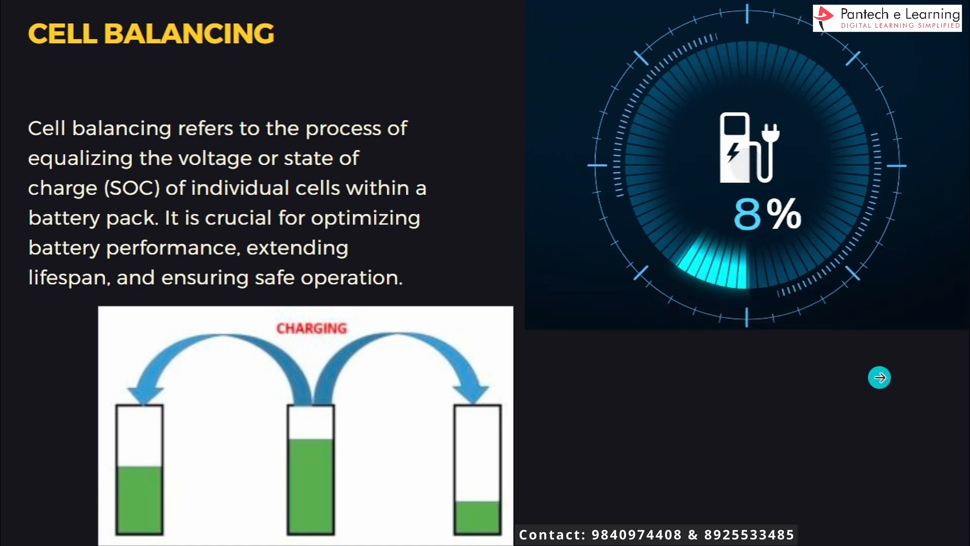
- Advance to slide 4/7, Cell Balancing Types, comparing active and passive balancing
{"action": "left_click", "coordinate": [879, 377]}
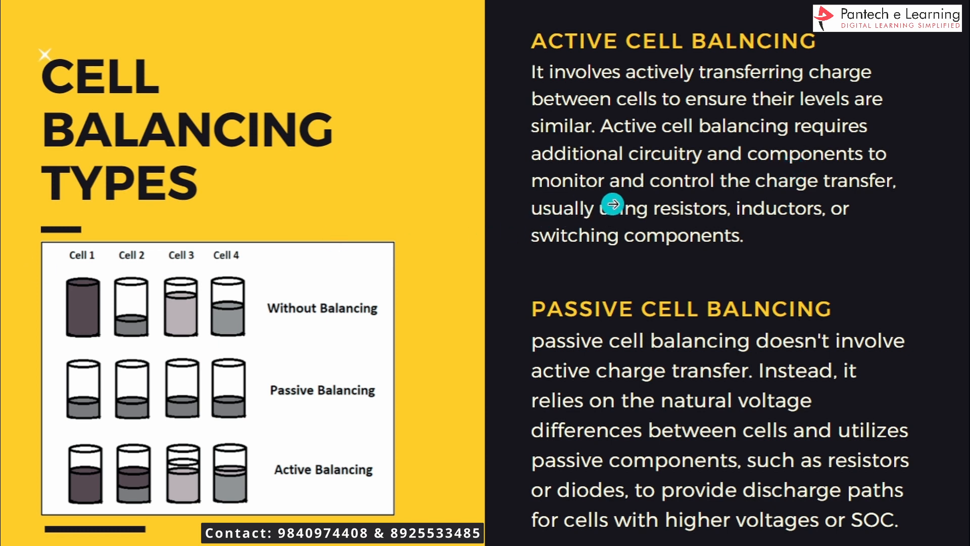
{"action": "mouse_move", "coordinate": [770, 335]}
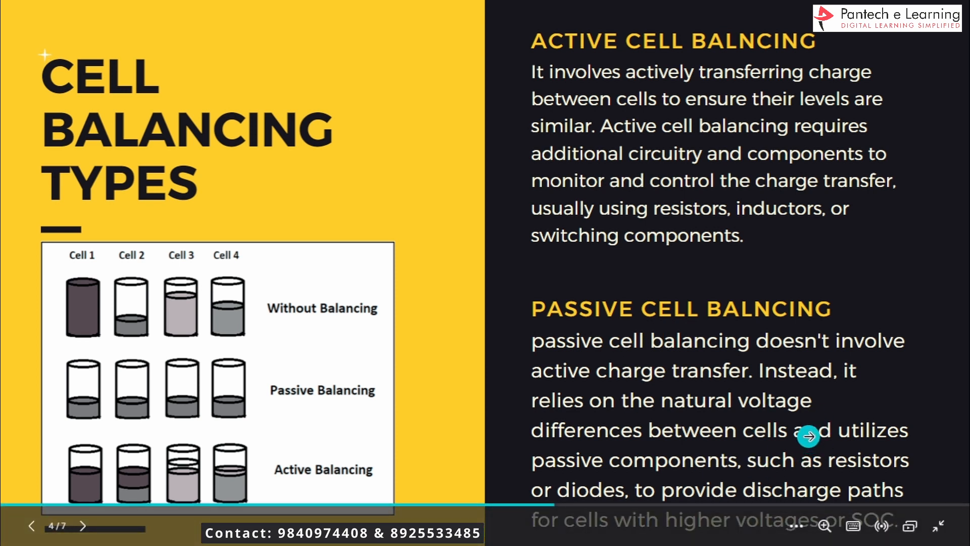
{"action": "mouse_move", "coordinate": [809, 436]}
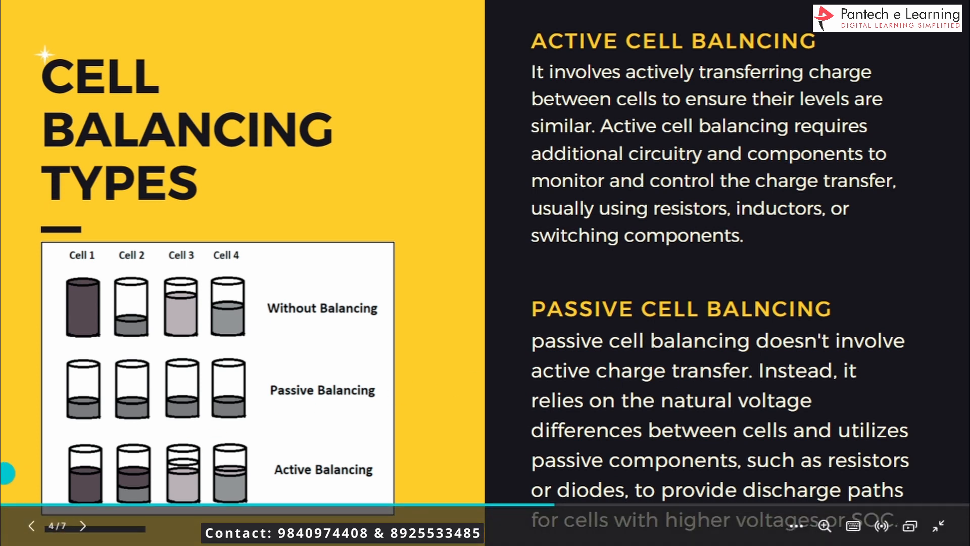
{"action": "mouse_move", "coordinate": [700, 323]}
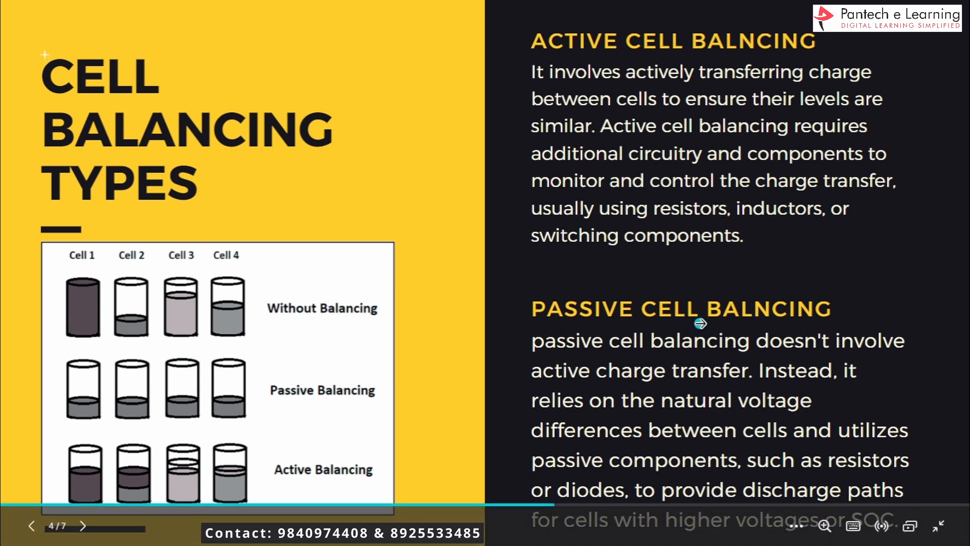
- Advance to slide 5, the simulation model overview with the two-battery circuit
{"action": "left_click", "coordinate": [84, 525]}
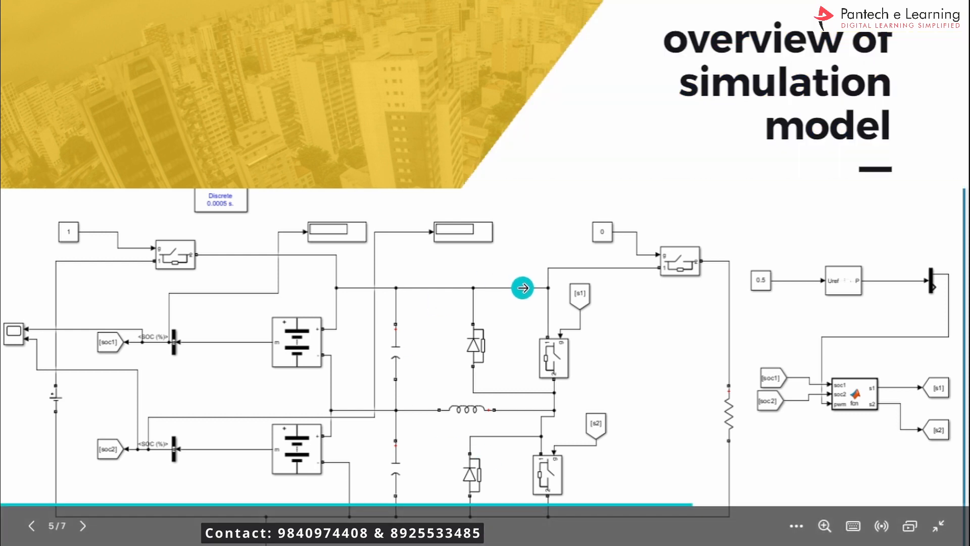
{"action": "mouse_move", "coordinate": [309, 354]}
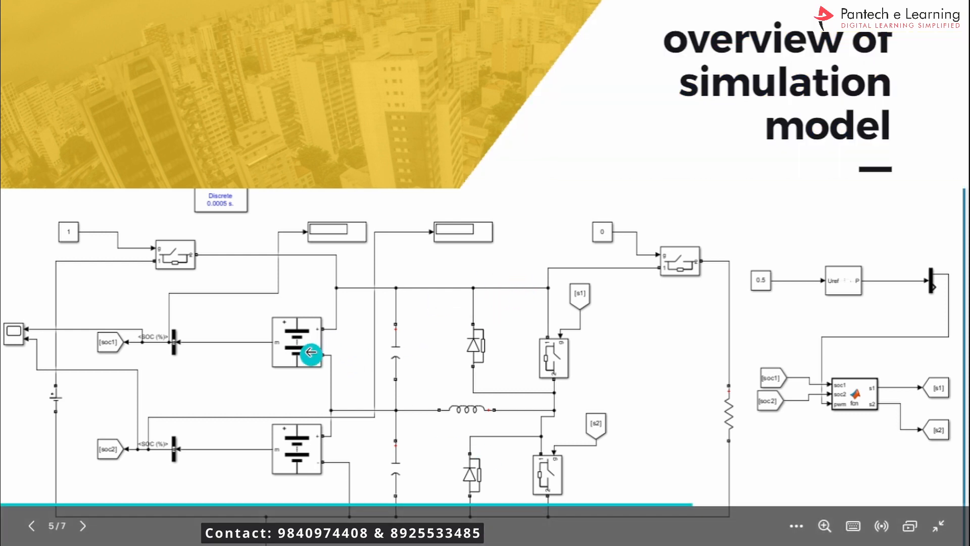
{"action": "mouse_move", "coordinate": [688, 358]}
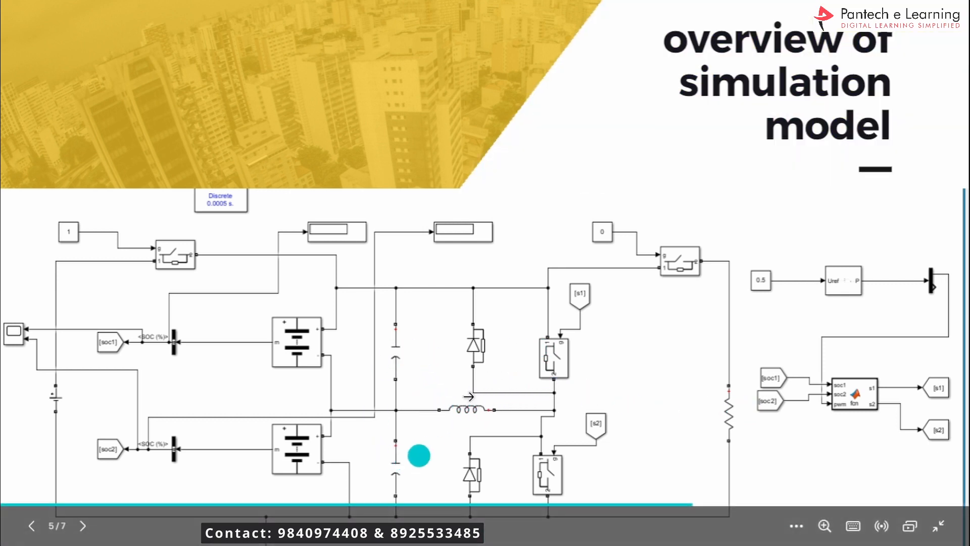
{"action": "mouse_move", "coordinate": [737, 209]}
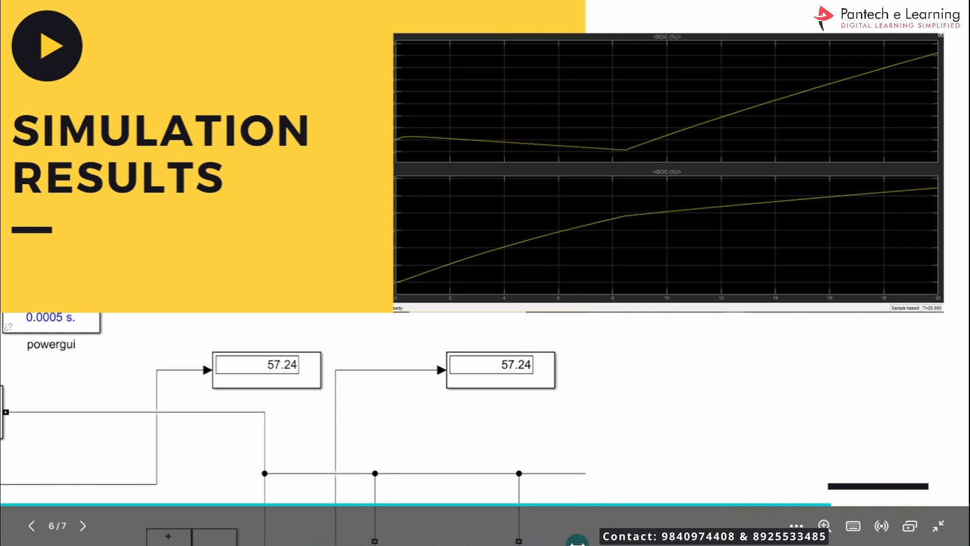
{"action": "left_click", "coordinate": [12, 531]}
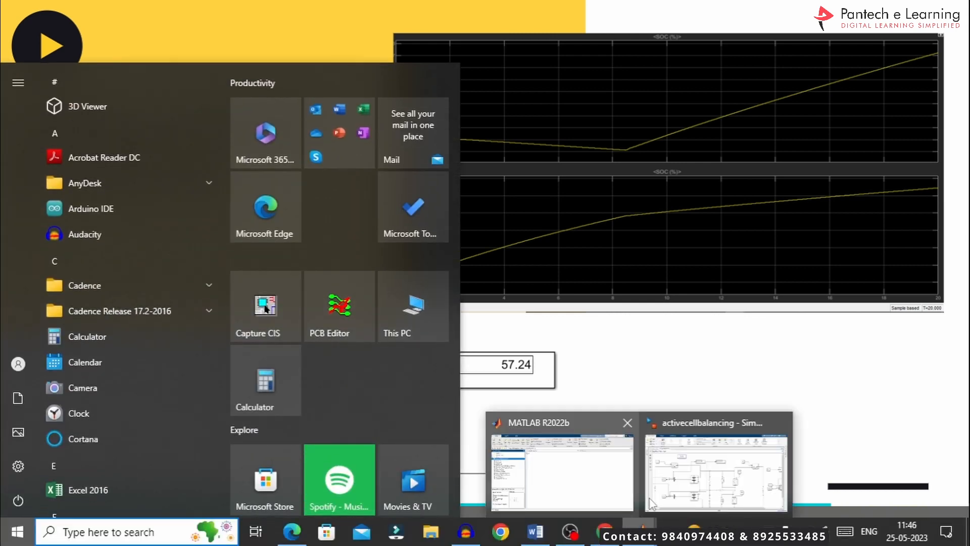
{"action": "left_click", "coordinate": [714, 466]}
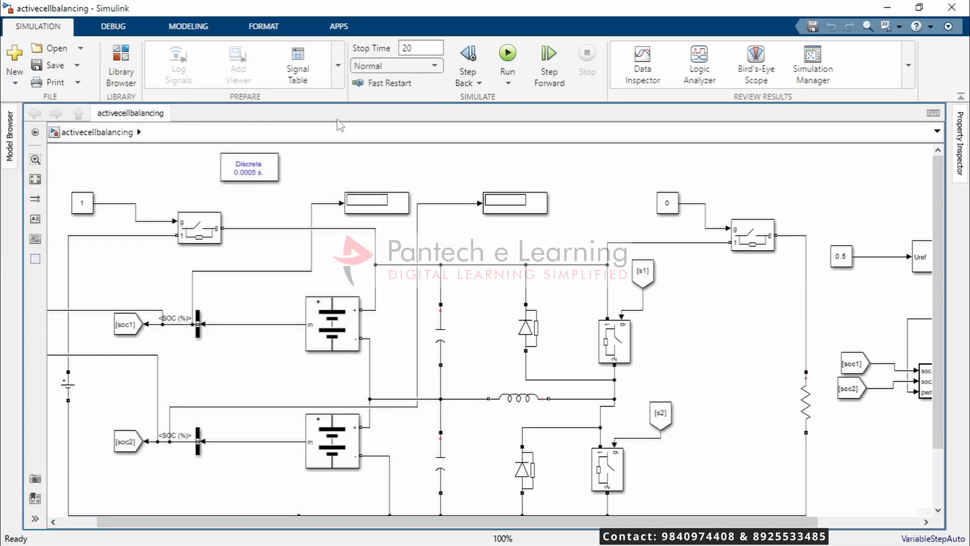
{"action": "mouse_move", "coordinate": [226, 209]}
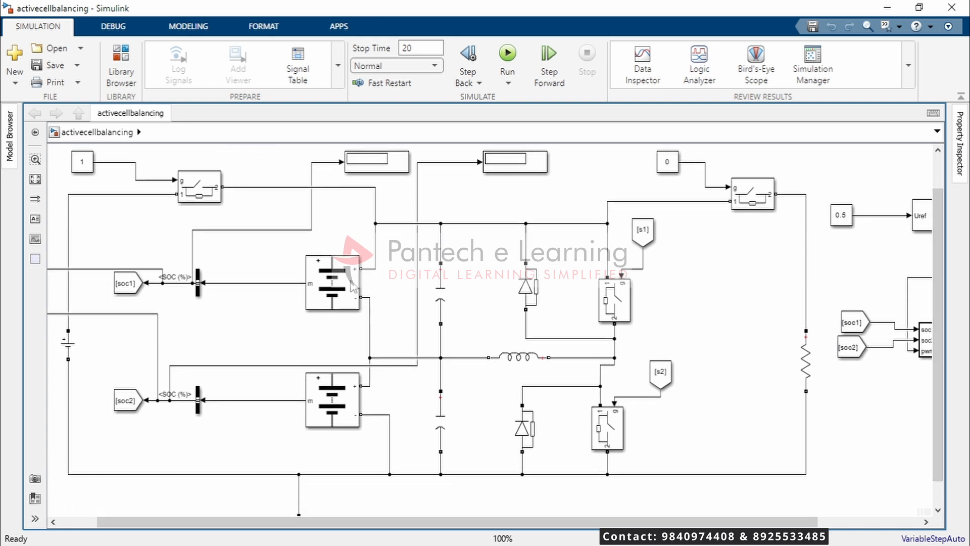
{"action": "mouse_move", "coordinate": [312, 294]}
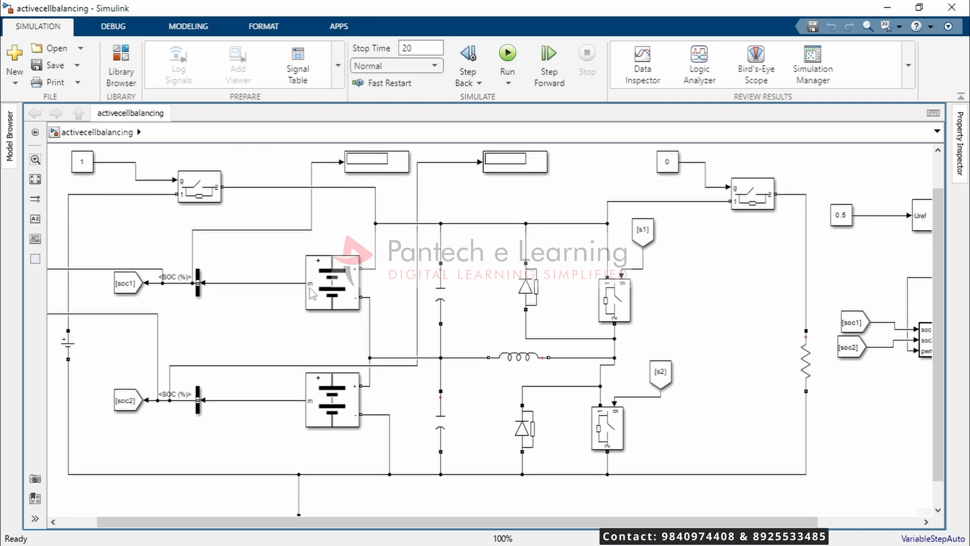
{"action": "left_click", "coordinate": [333, 401]}
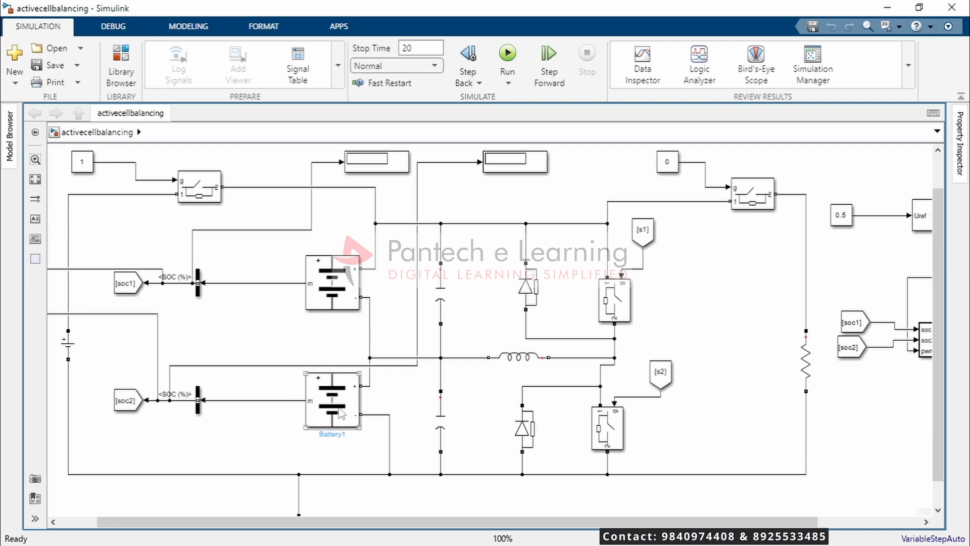
{"action": "left_click", "coordinate": [517, 356]}
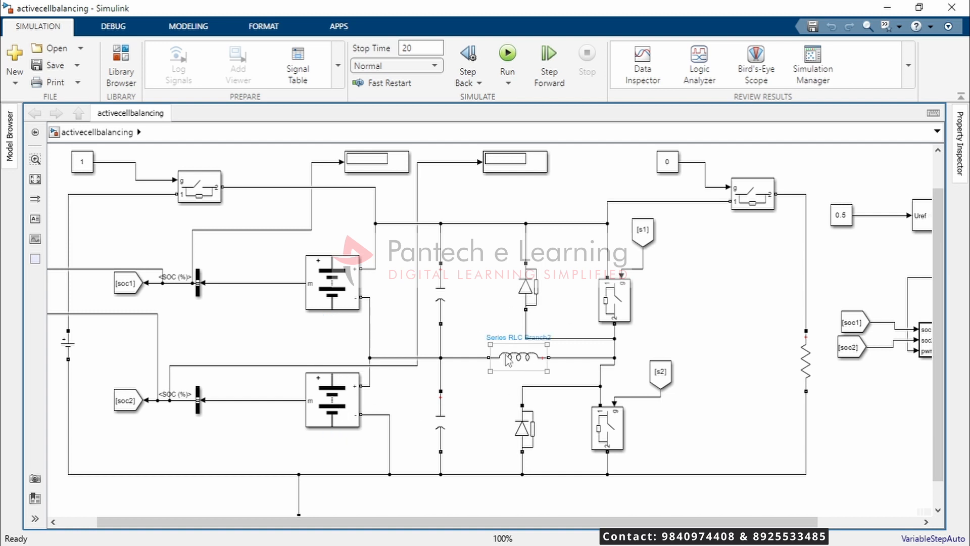
{"action": "mouse_move", "coordinate": [525, 364]}
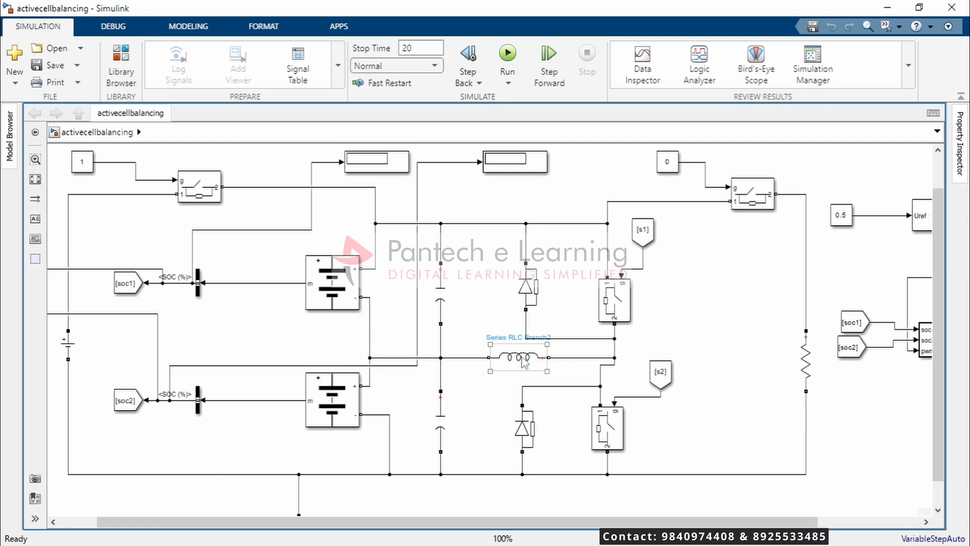
{"action": "left_click", "coordinate": [289, 263]}
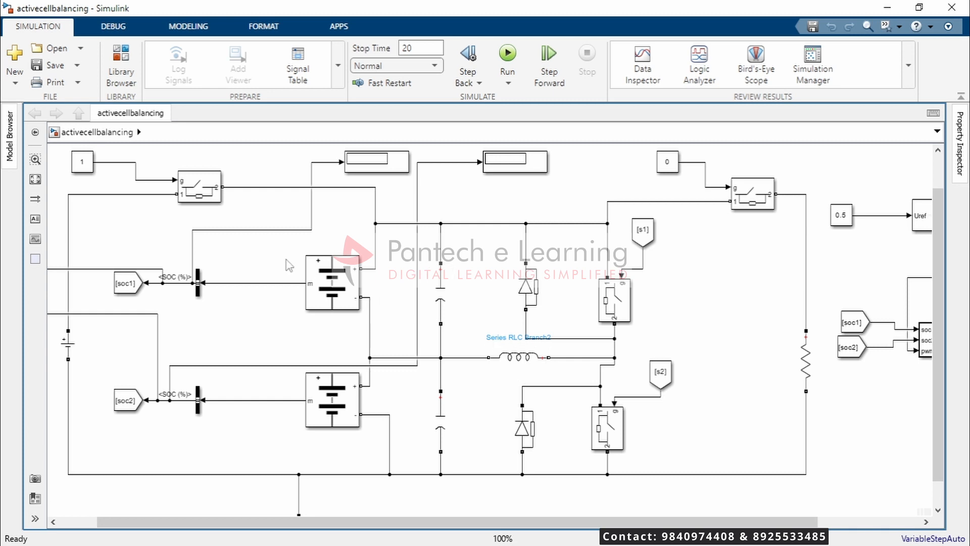
{"action": "left_click", "coordinate": [333, 282]}
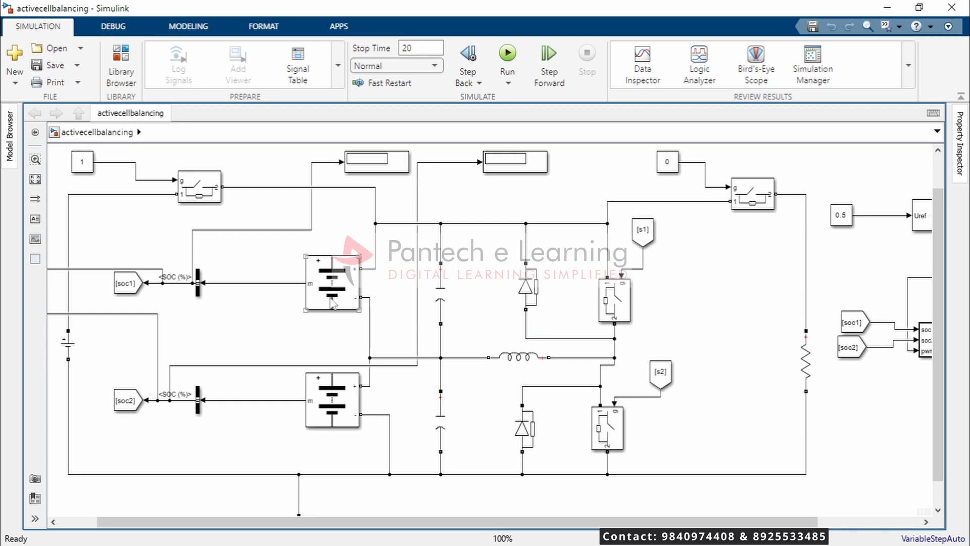
{"action": "left_click", "coordinate": [642, 235]}
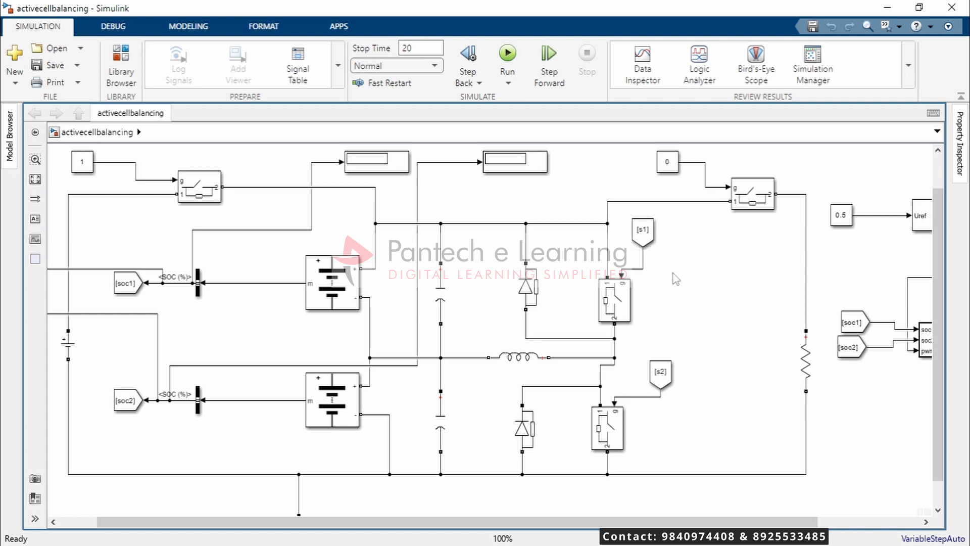
{"action": "left_click", "coordinate": [516, 357]}
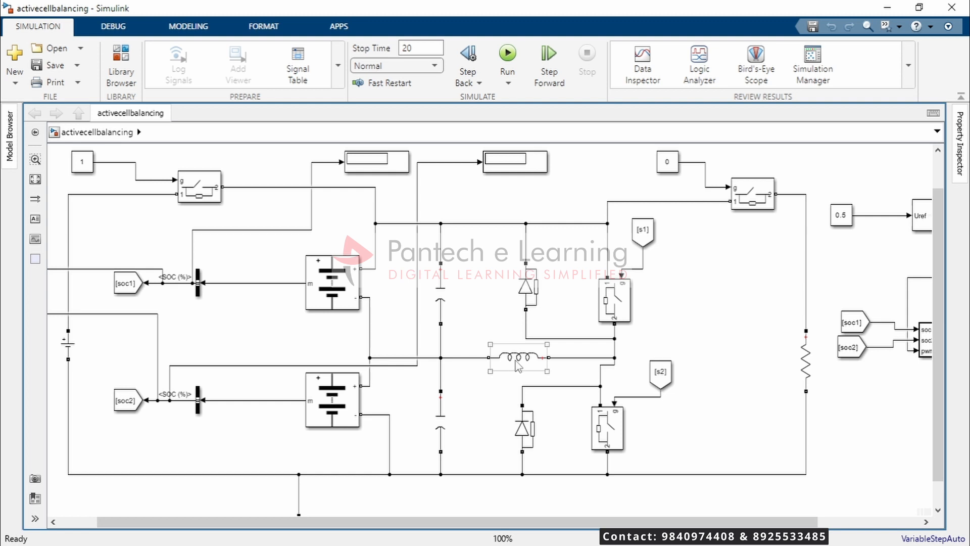
{"action": "left_click", "coordinate": [601, 266]}
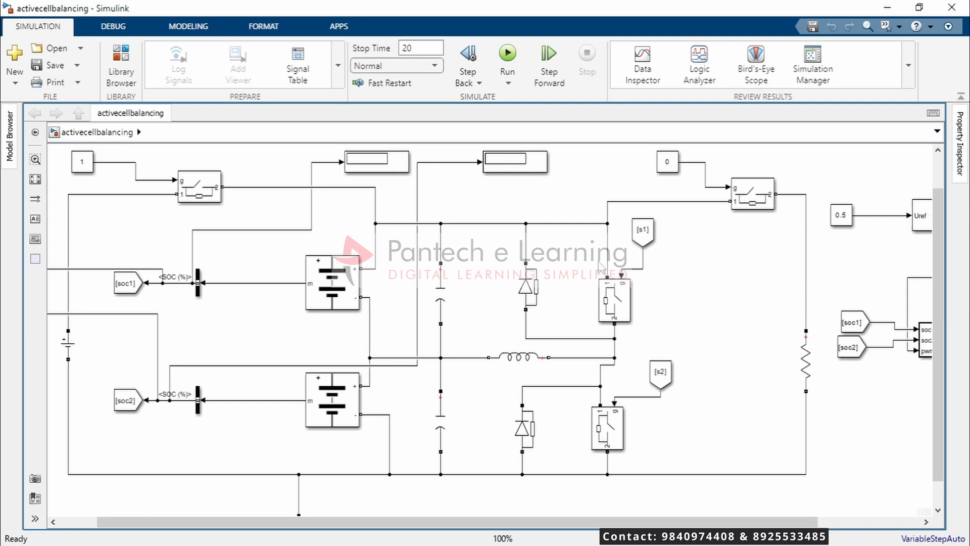
{"action": "mouse_move", "coordinate": [677, 255]}
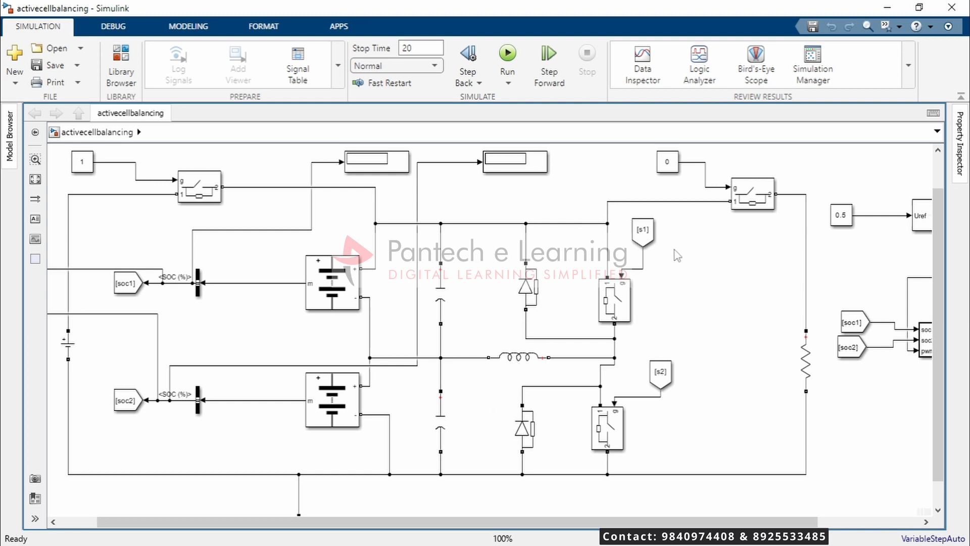
{"action": "left_click", "coordinate": [517, 357]}
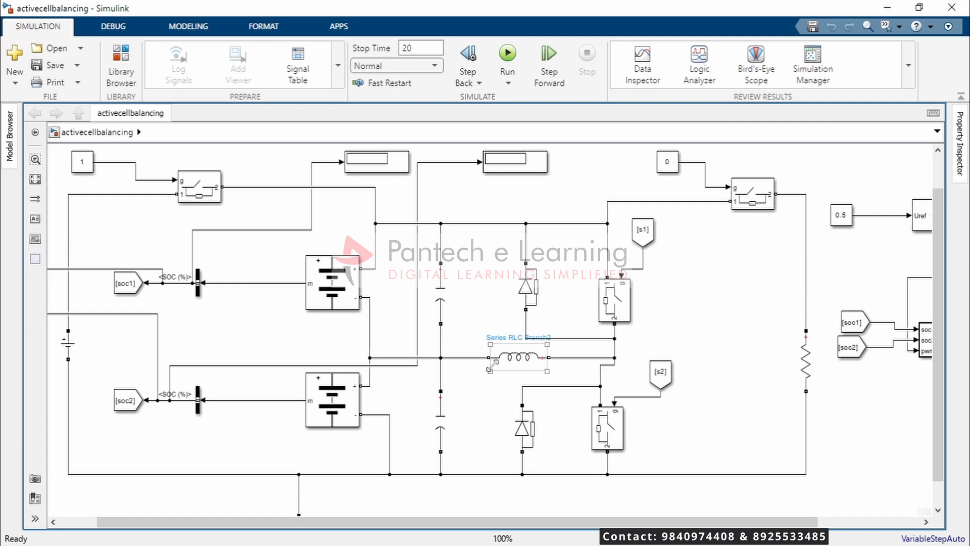
{"action": "left_click", "coordinate": [331, 399]}
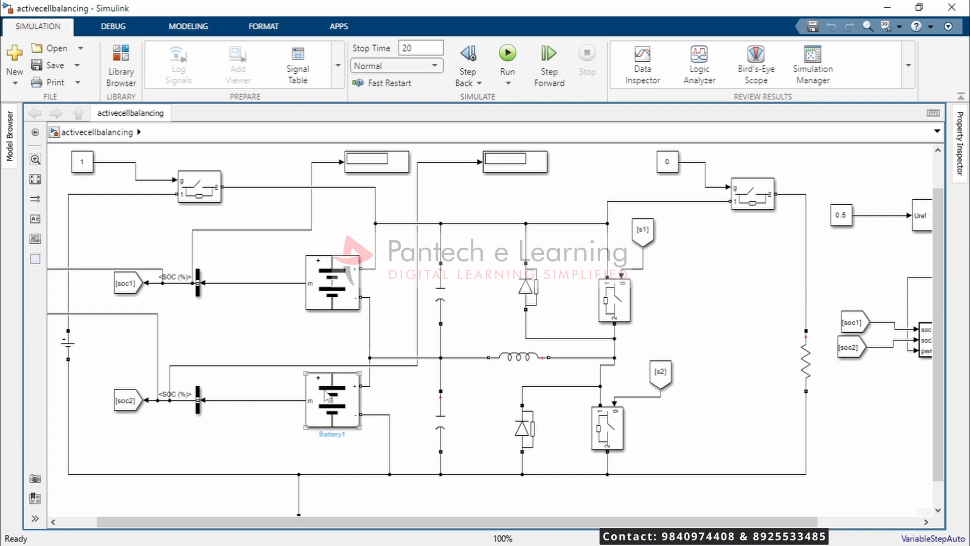
{"action": "left_click", "coordinate": [521, 428]}
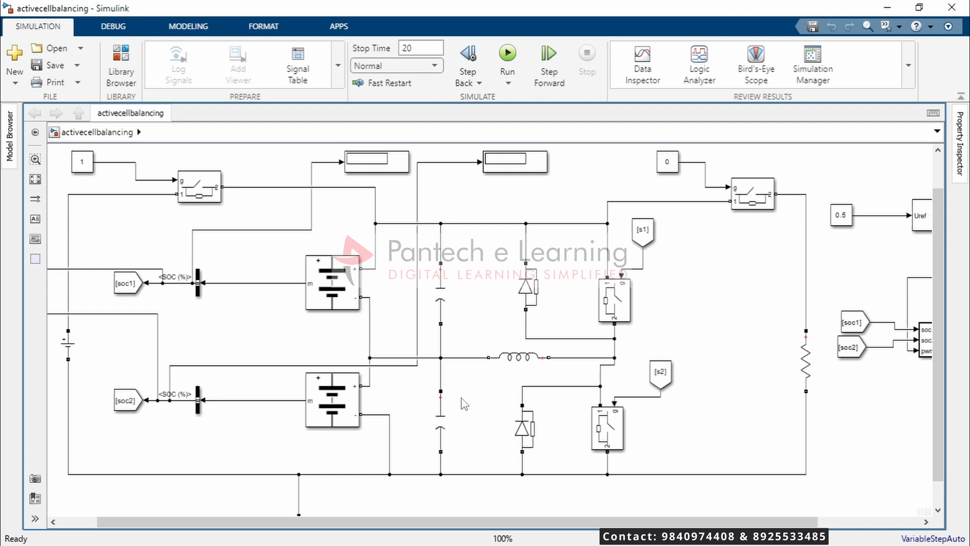
{"action": "left_click", "coordinate": [331, 401]}
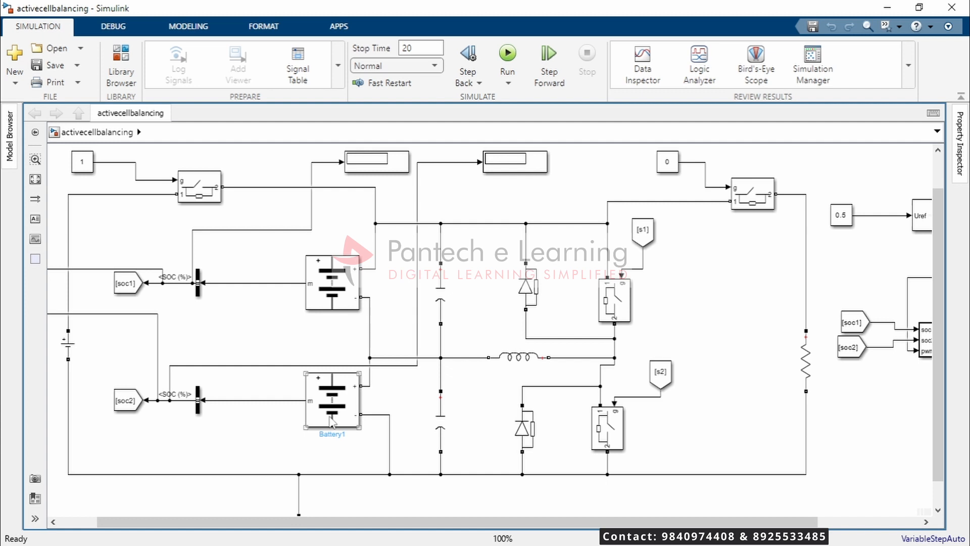
{"action": "mouse_move", "coordinate": [319, 428]}
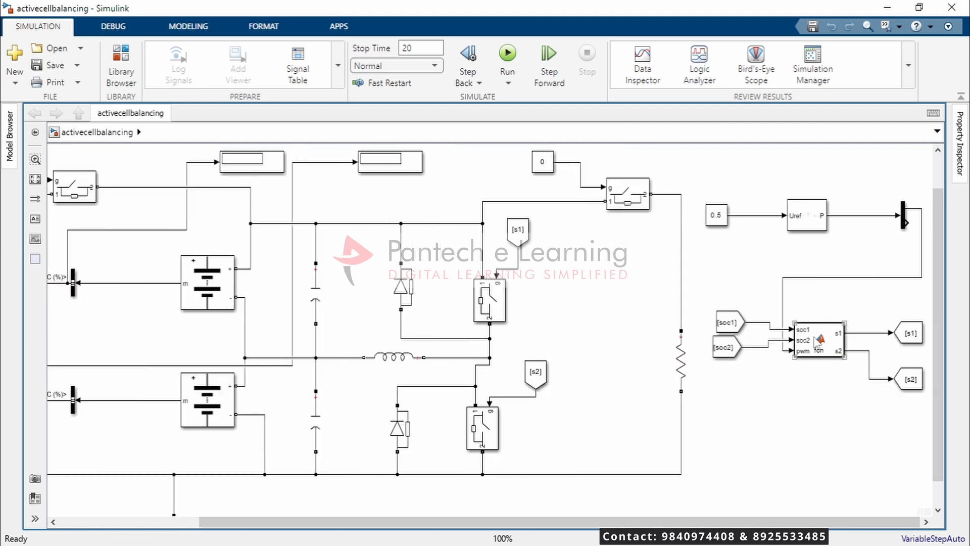
{"action": "left_click", "coordinate": [818, 339]}
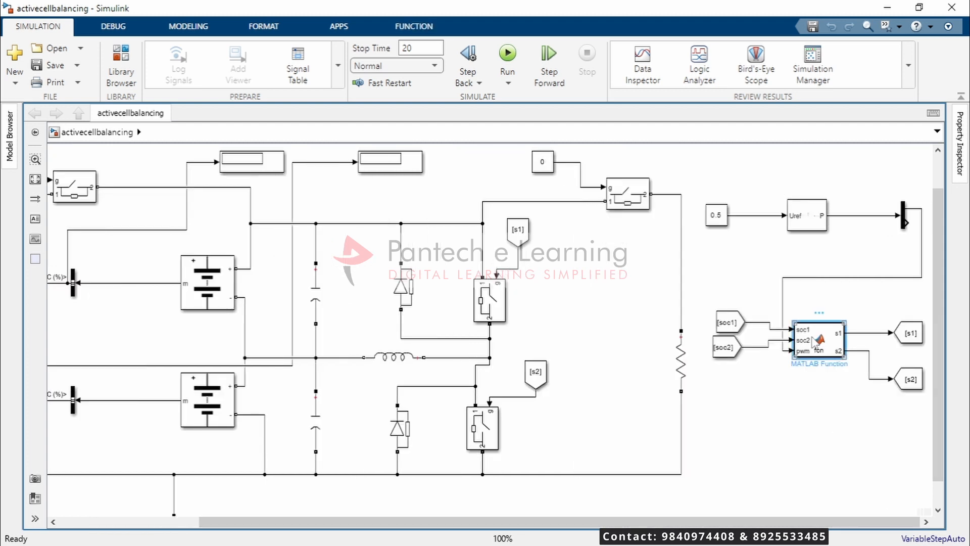
{"action": "double_click", "coordinate": [817, 338]}
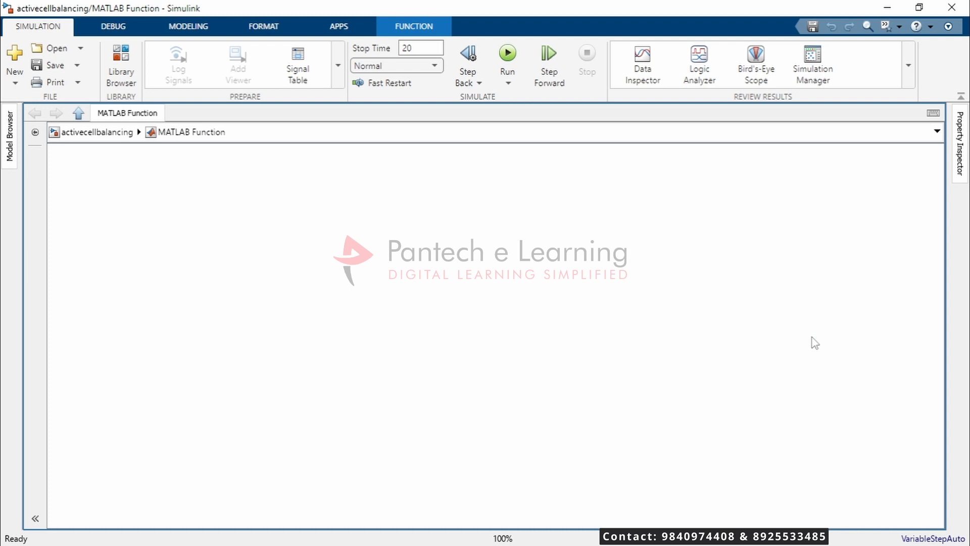
{"action": "mouse_move", "coordinate": [809, 299]}
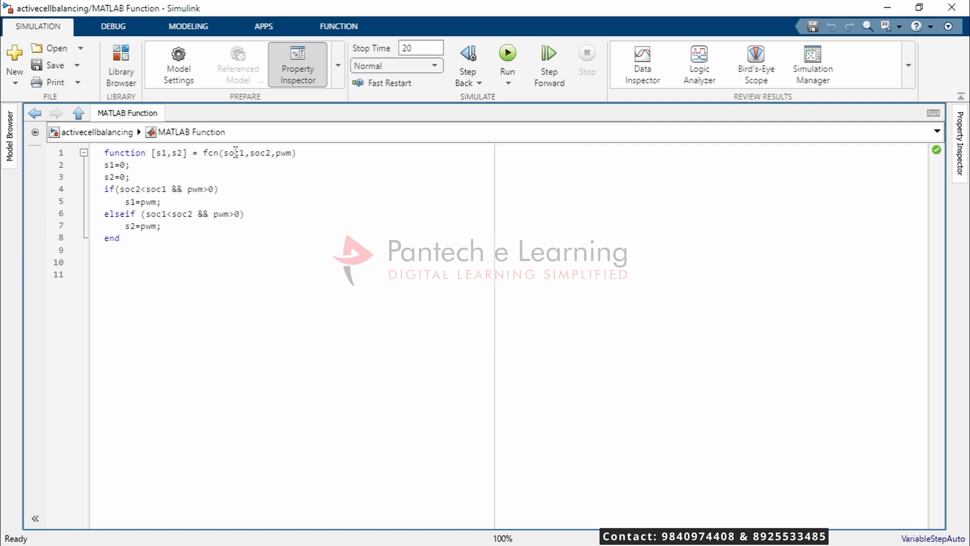
{"action": "left_click", "coordinate": [338, 26]}
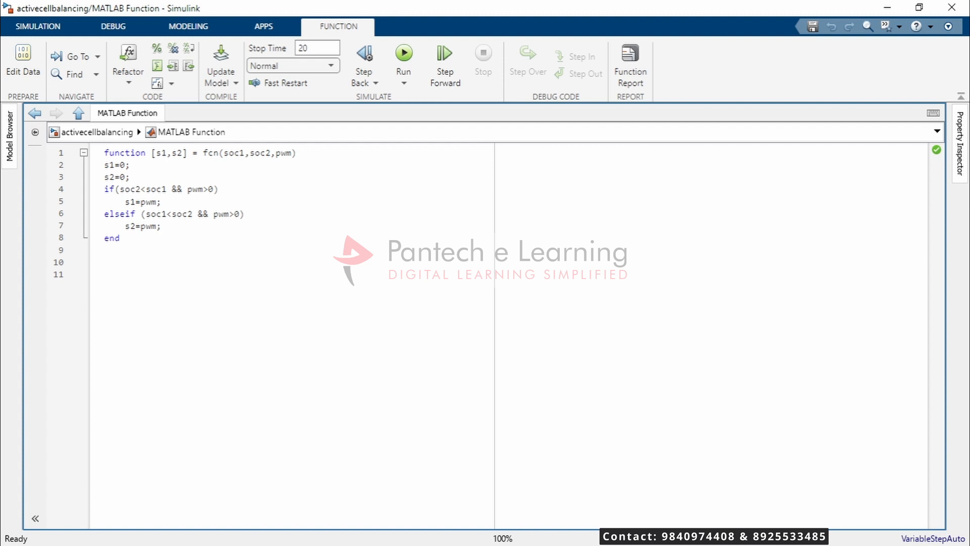
{"action": "left_click", "coordinate": [130, 165]}
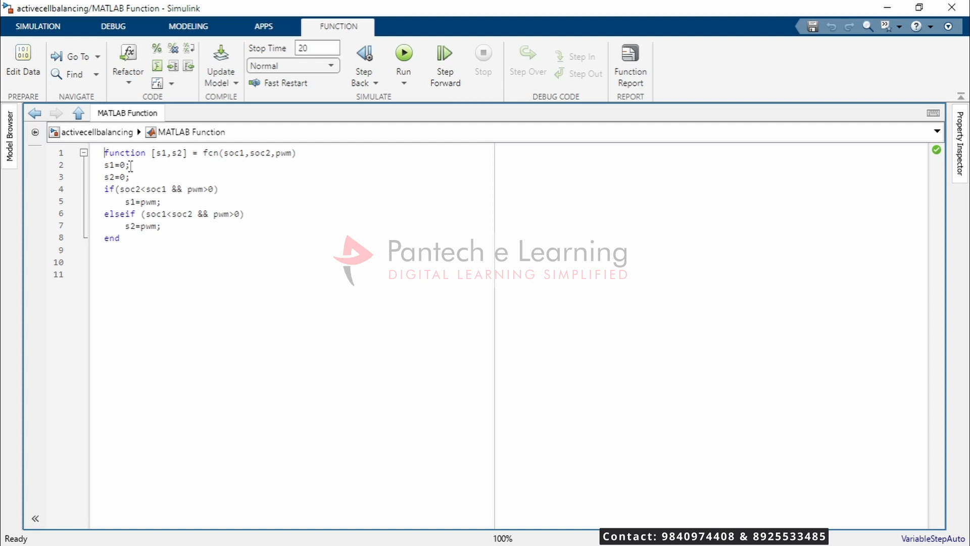
{"action": "left_click", "coordinate": [130, 177]}
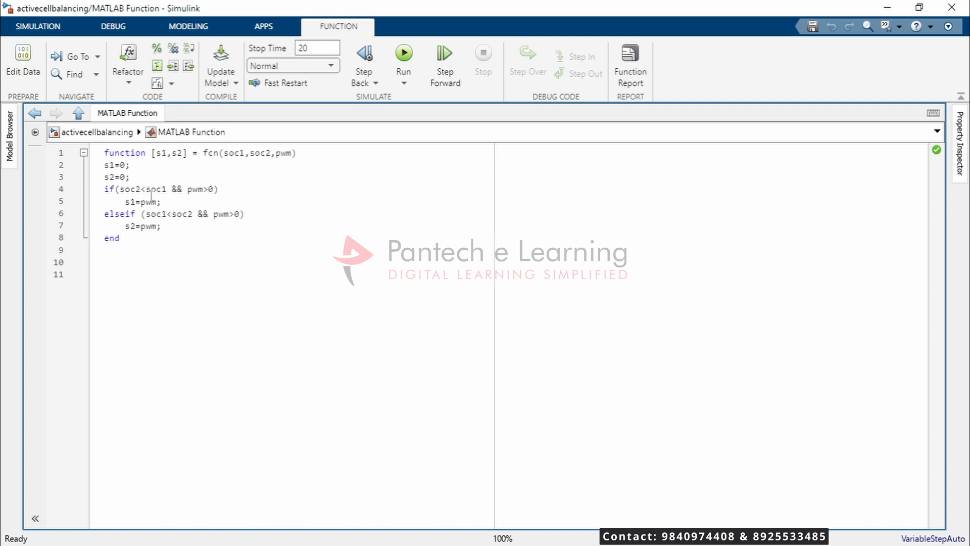
{"action": "mouse_move", "coordinate": [167, 204]}
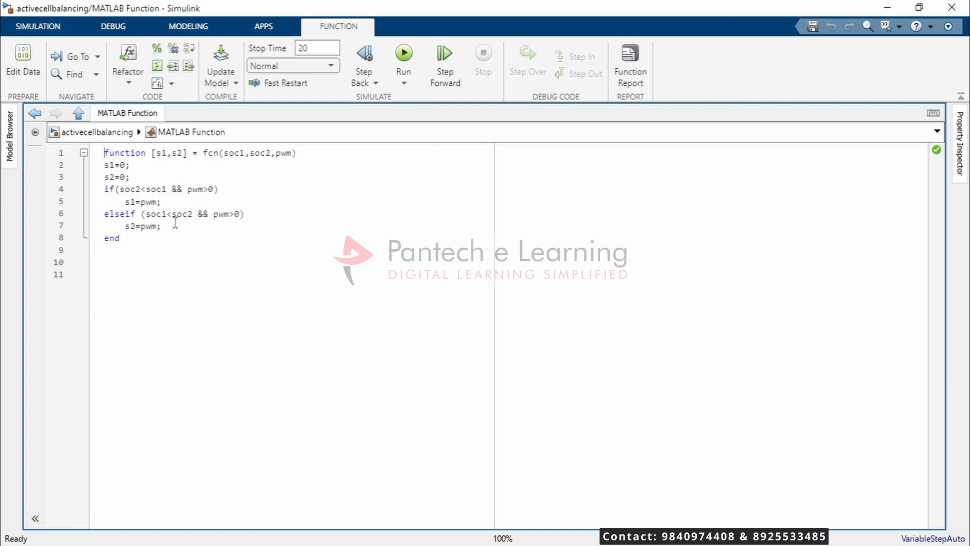
{"action": "mouse_move", "coordinate": [130, 234]}
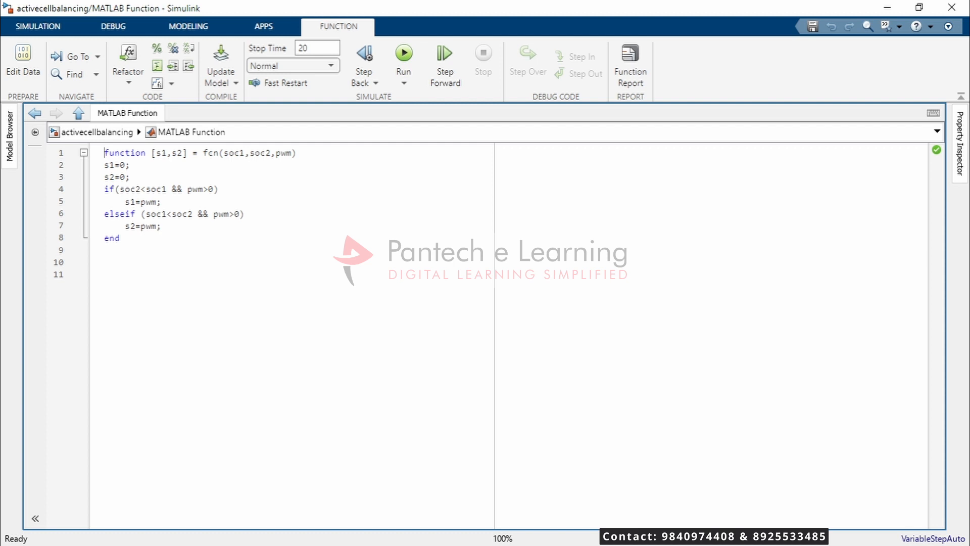
{"action": "left_click", "coordinate": [159, 202]}
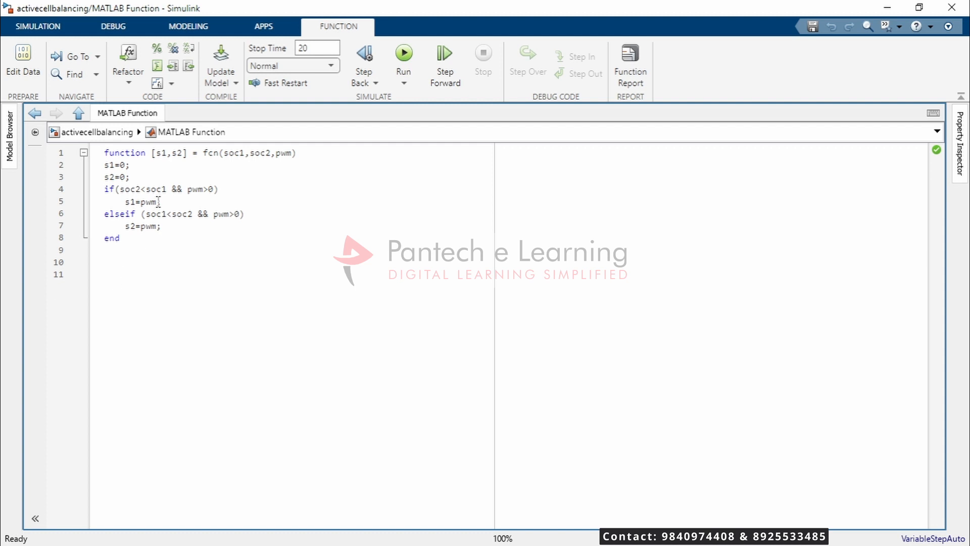
{"action": "mouse_move", "coordinate": [190, 214]}
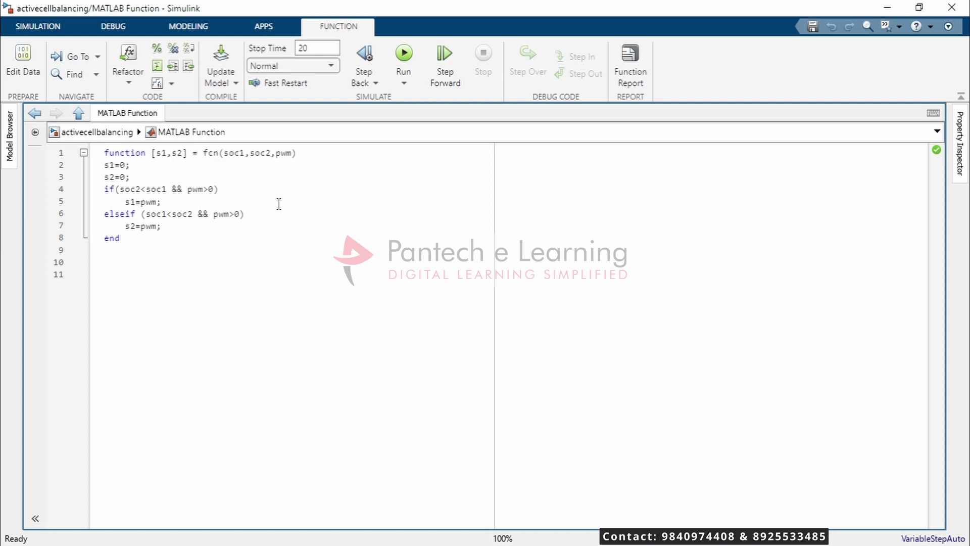
{"action": "mouse_move", "coordinate": [243, 187]}
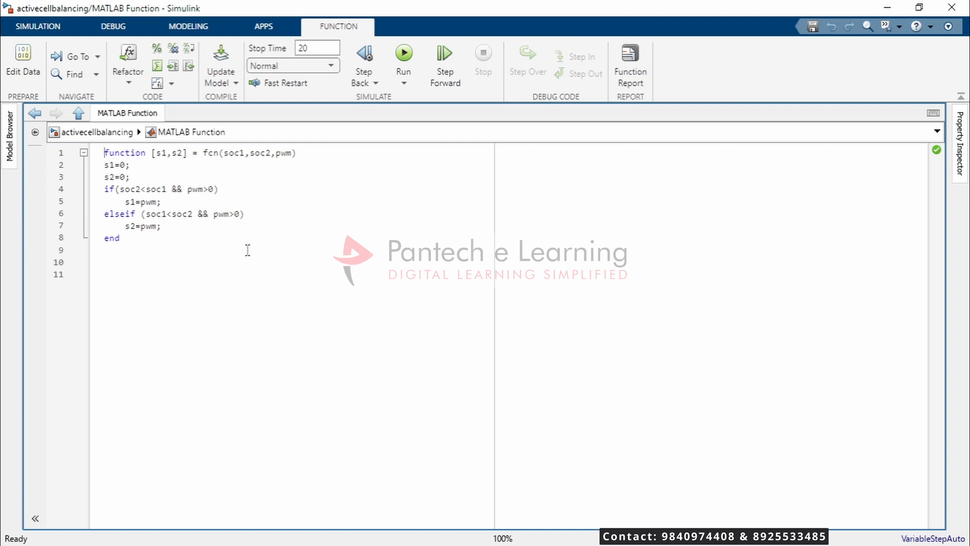
{"action": "mouse_move", "coordinate": [283, 154]}
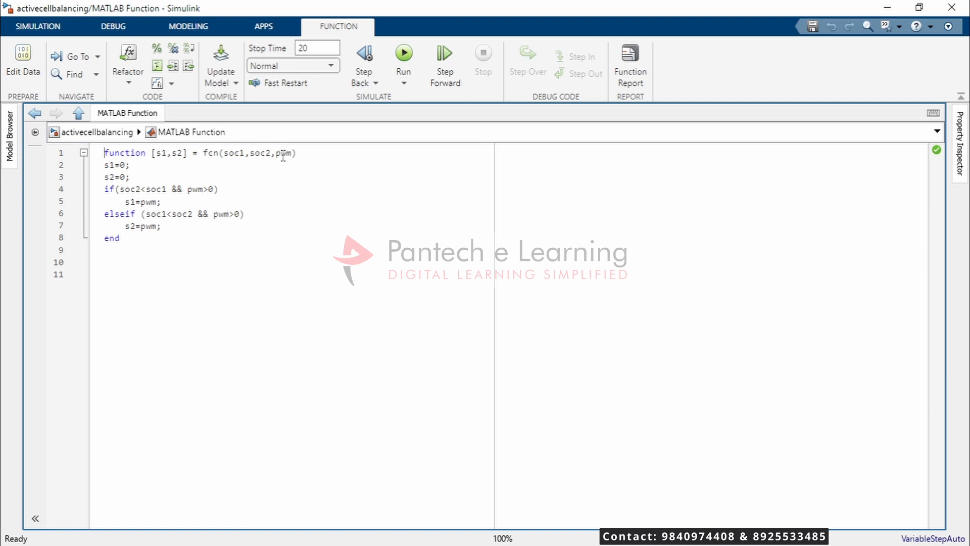
{"action": "mouse_move", "coordinate": [78, 183]}
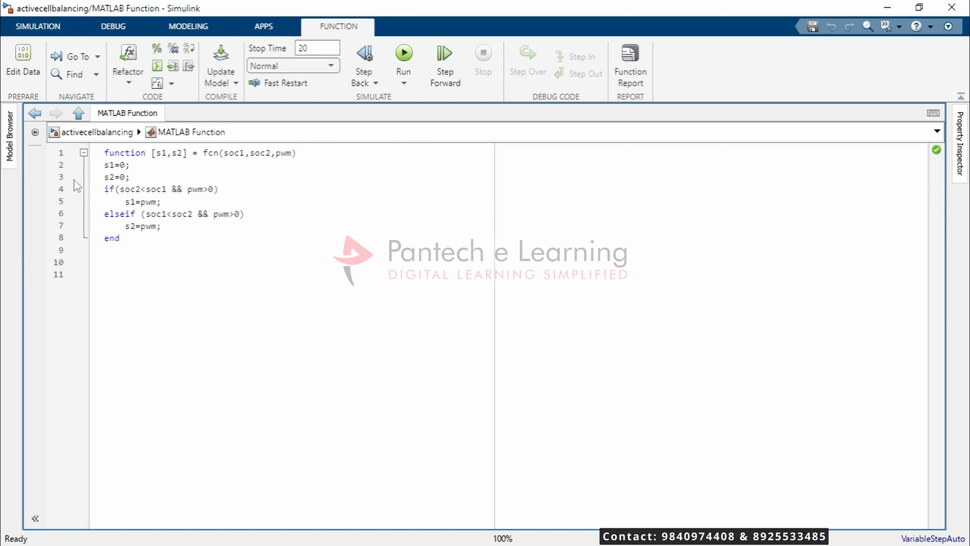
{"action": "left_click", "coordinate": [79, 112]}
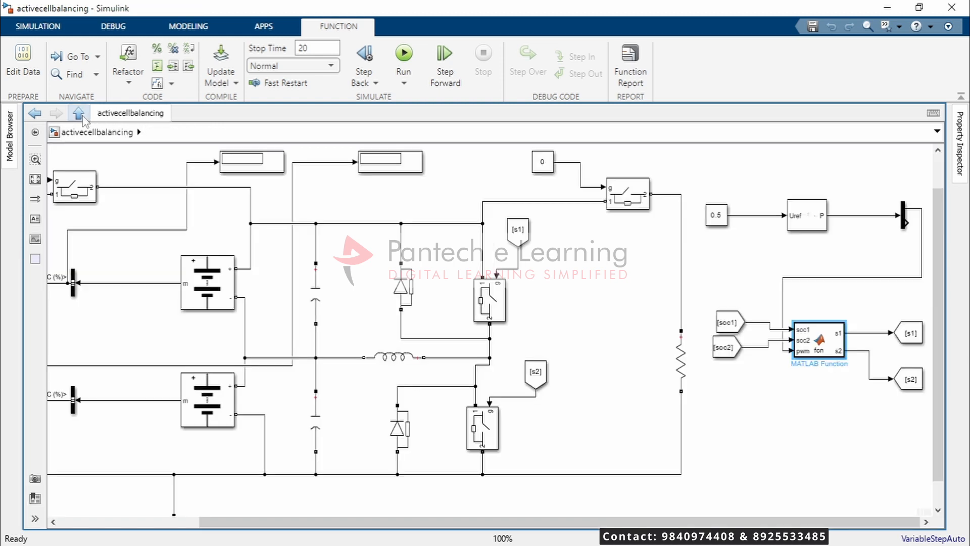
- Select the PWM Generator (2-Level) block and bring up its Block Parameters dialog
{"action": "left_click", "coordinate": [37, 27]}
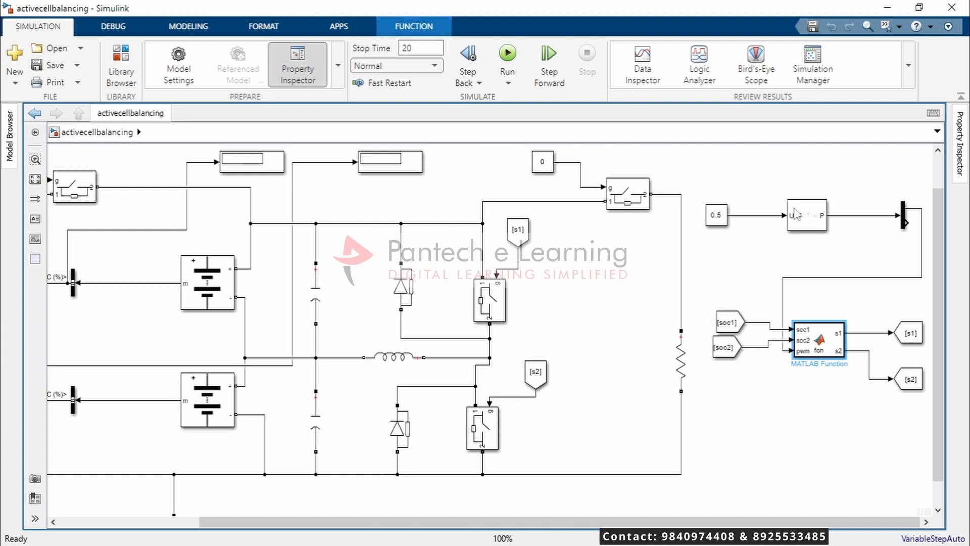
{"action": "left_click", "coordinate": [805, 216]}
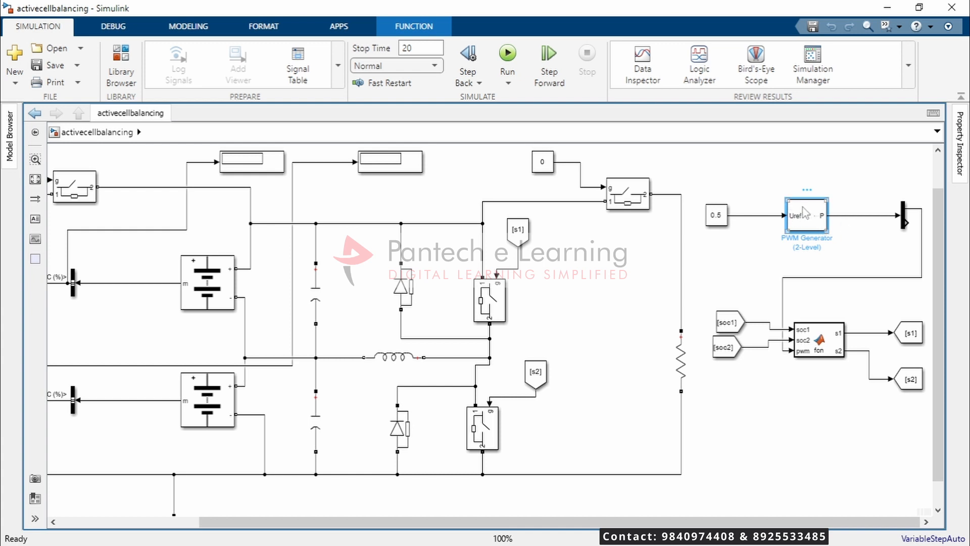
{"action": "left_click", "coordinate": [806, 216]}
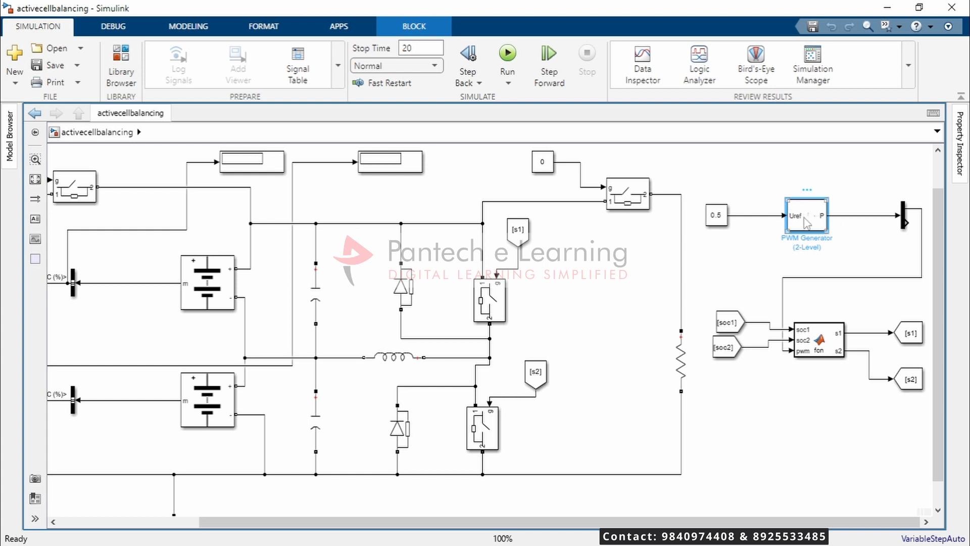
{"action": "mouse_move", "coordinate": [807, 222]}
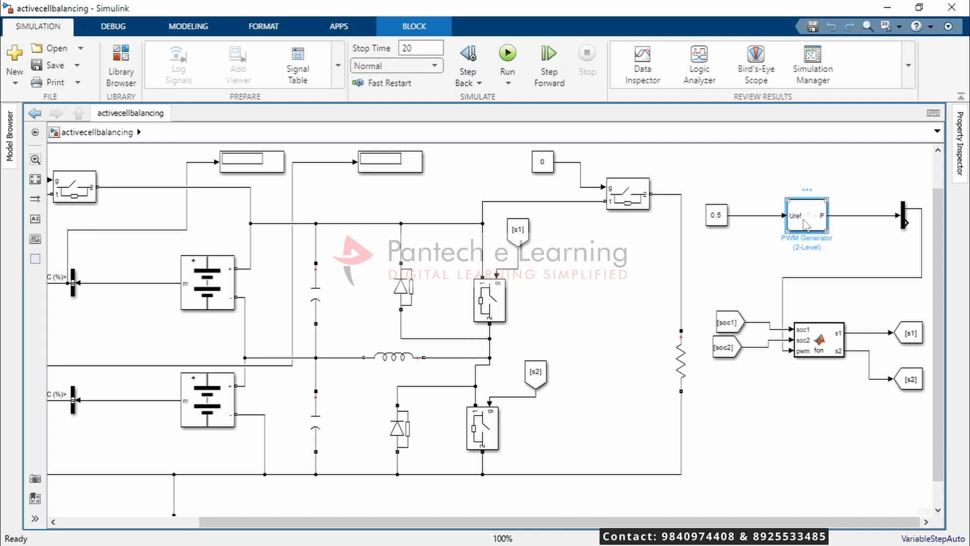
{"action": "mouse_move", "coordinate": [804, 224]}
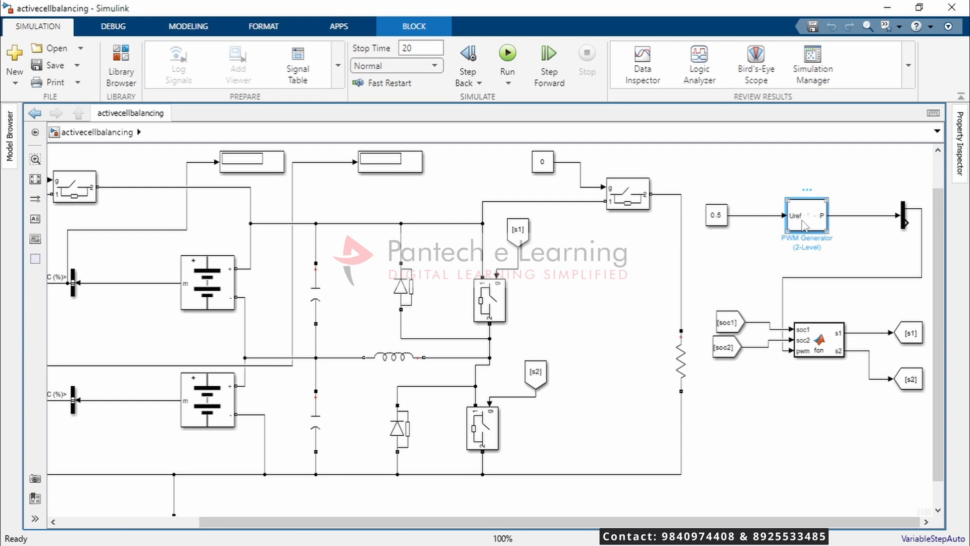
{"action": "double_click", "coordinate": [805, 216]}
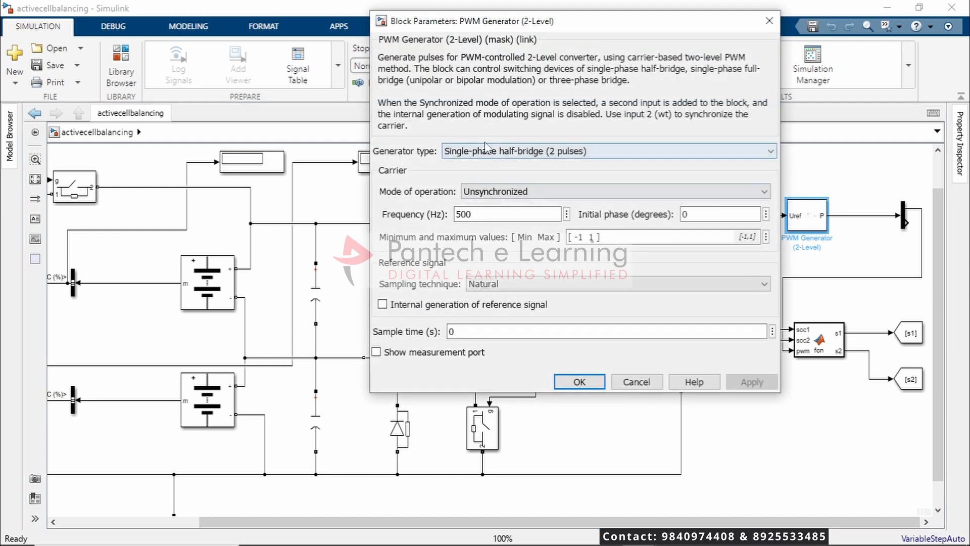
- Confirm the PWM Generator parameters with OK and return to the model diagram
{"action": "left_click", "coordinate": [578, 381]}
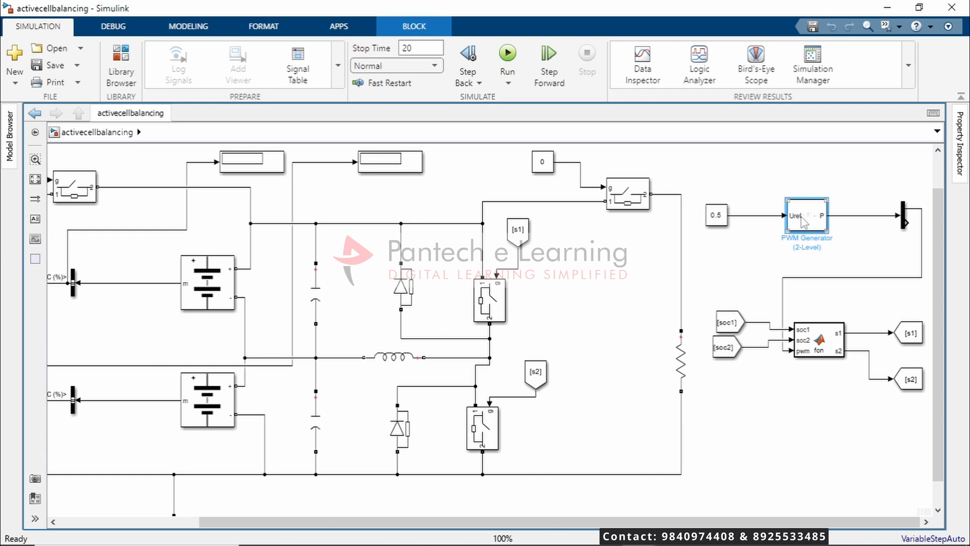
{"action": "mouse_move", "coordinate": [754, 209]}
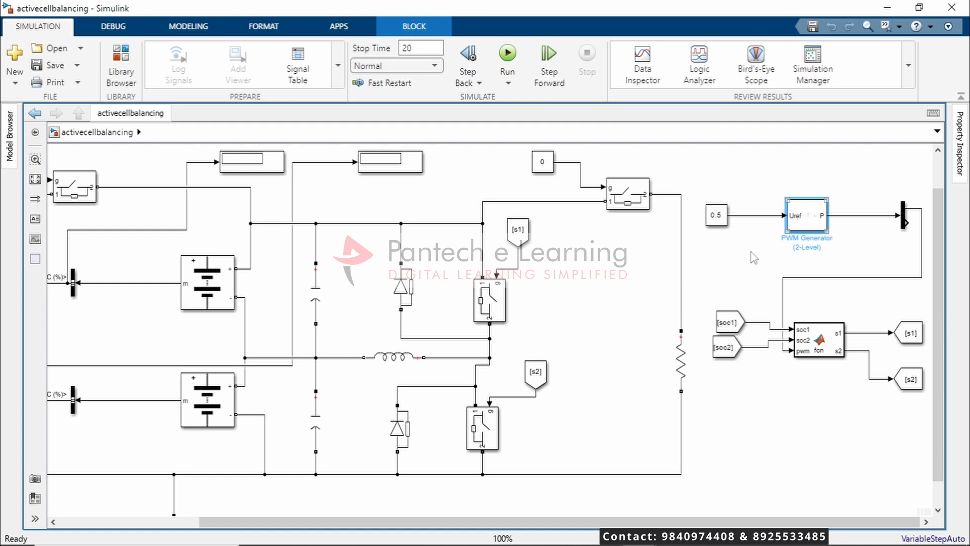
{"action": "mouse_move", "coordinate": [810, 235]}
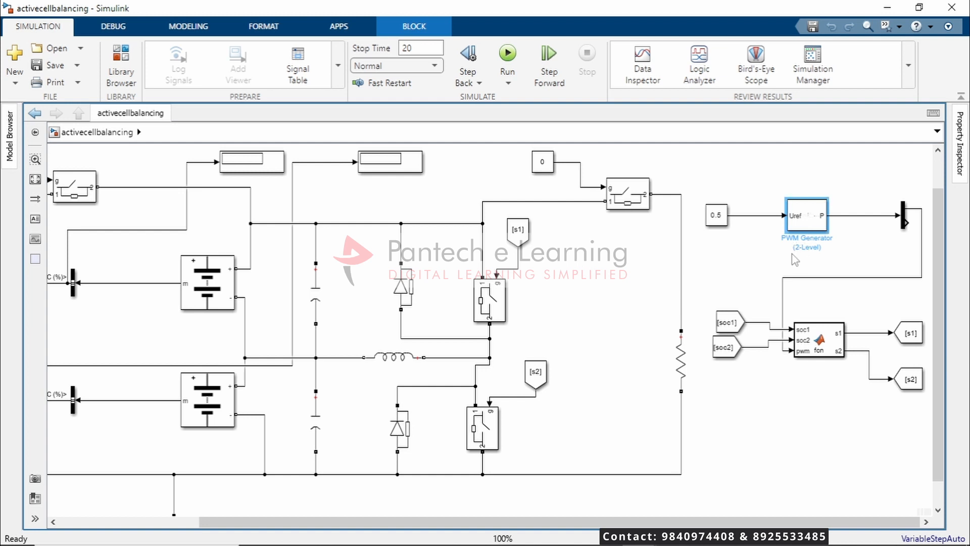
{"action": "mouse_move", "coordinate": [315, 328]}
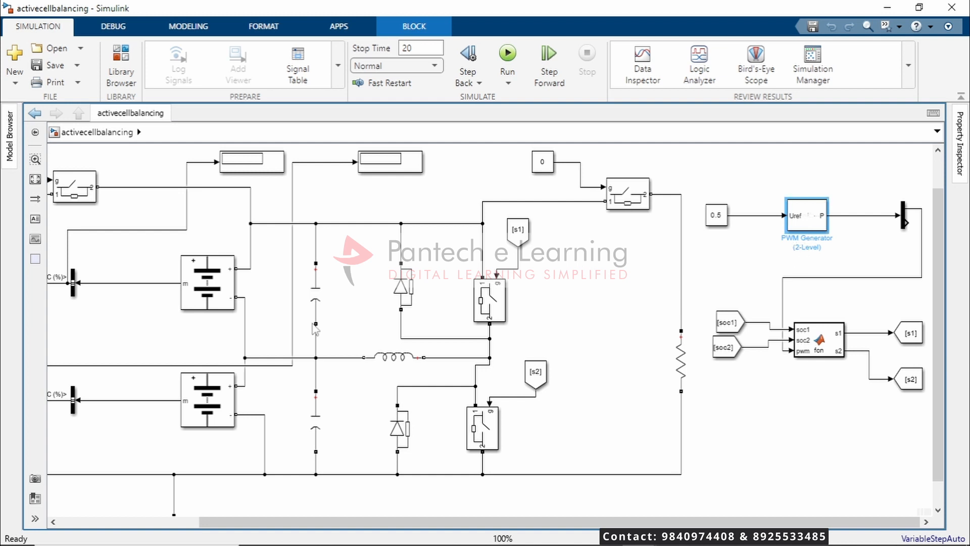
{"action": "mouse_move", "coordinate": [847, 225]}
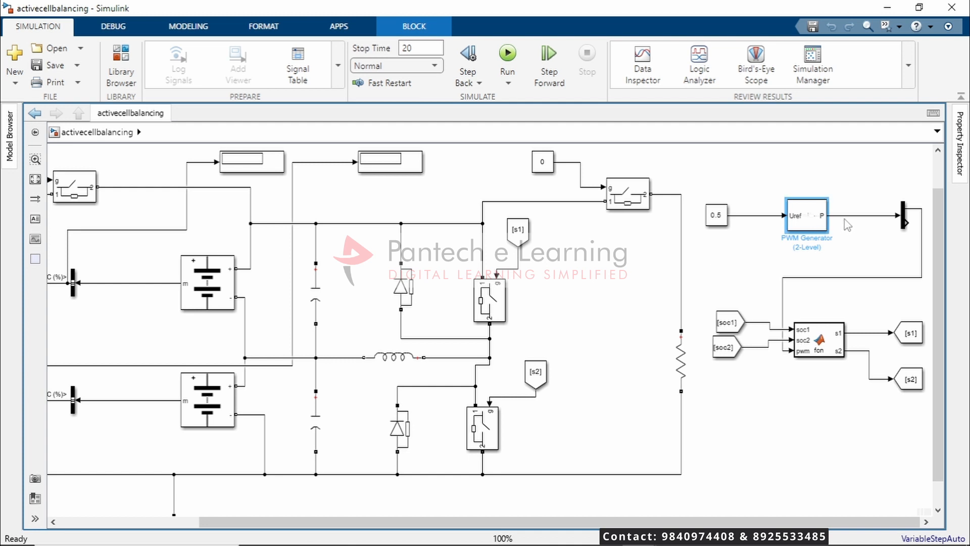
{"action": "mouse_move", "coordinate": [846, 224]}
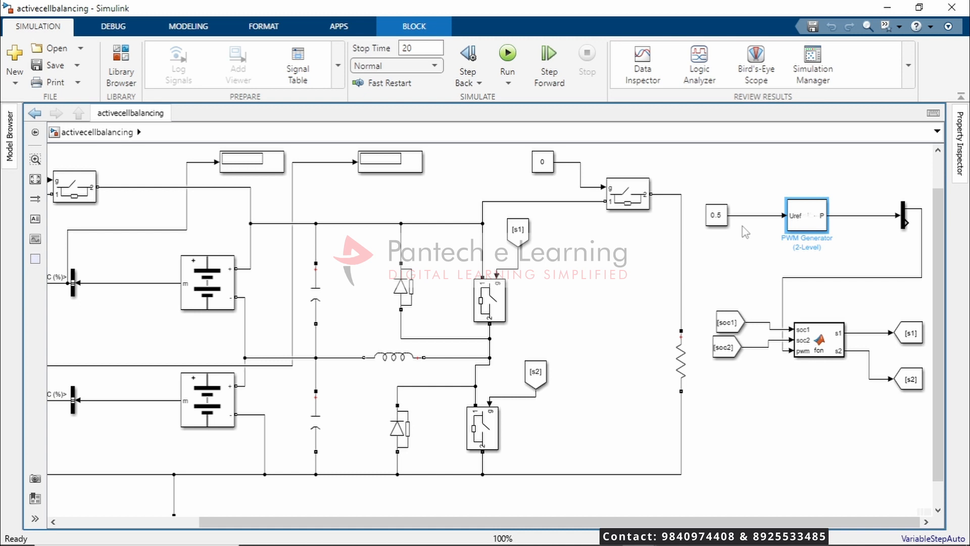
{"action": "mouse_move", "coordinate": [748, 233]}
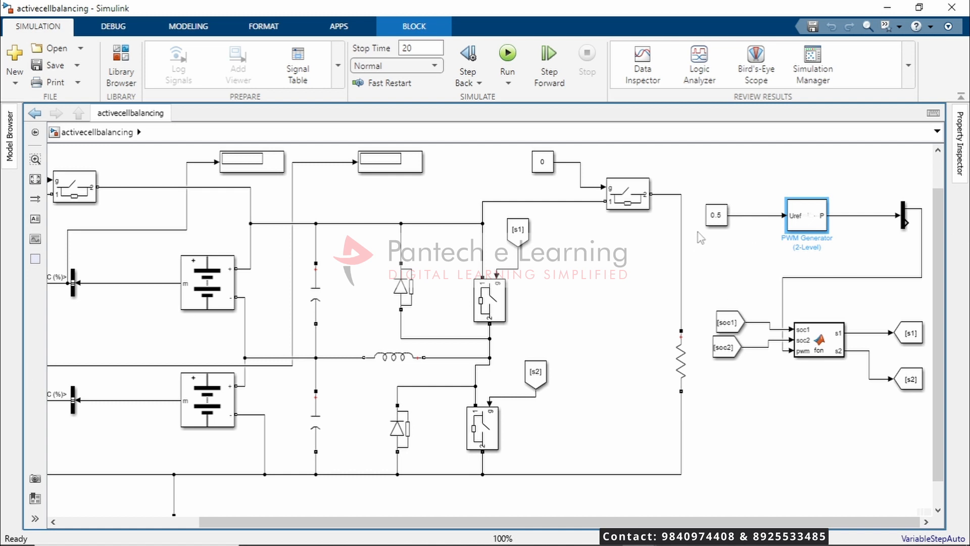
{"action": "mouse_move", "coordinate": [687, 225]}
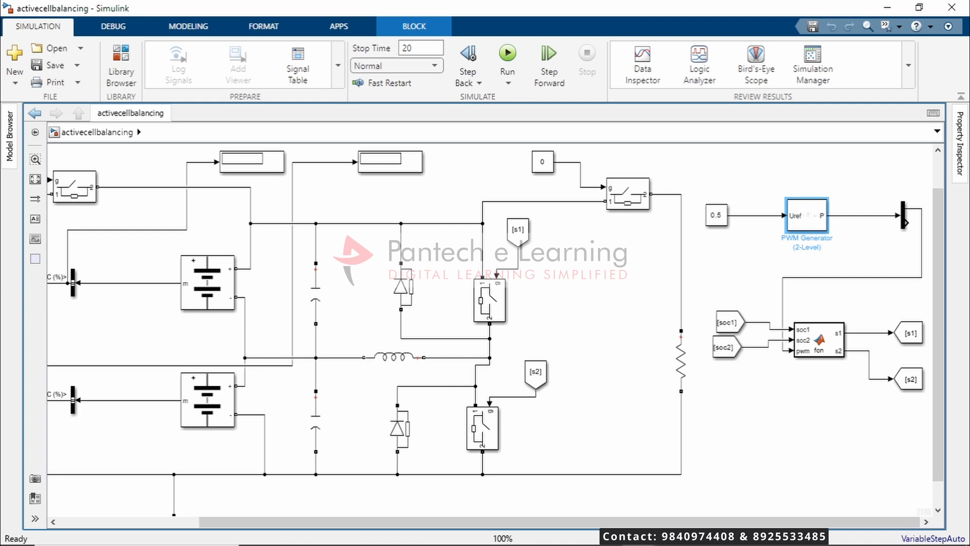
{"action": "left_click", "coordinate": [716, 216]}
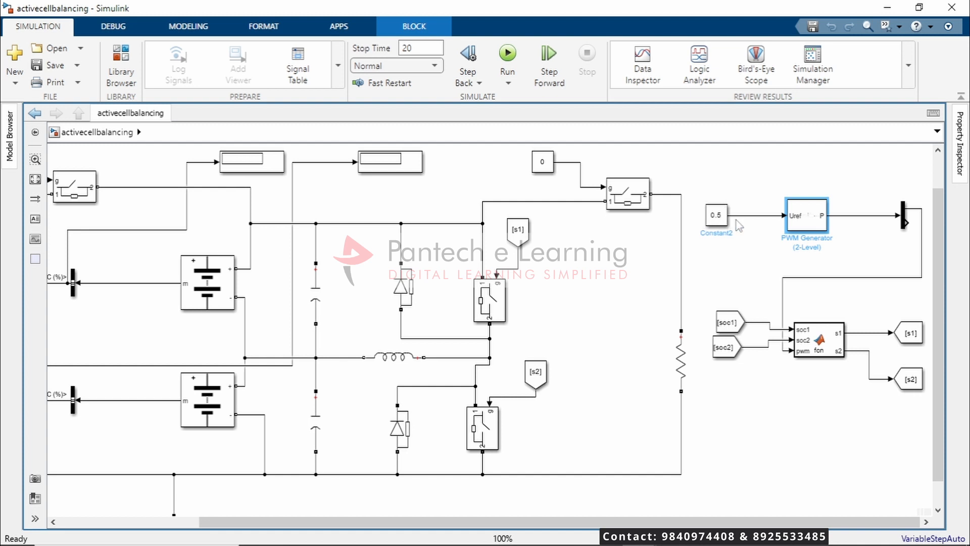
{"action": "mouse_move", "coordinate": [744, 233]}
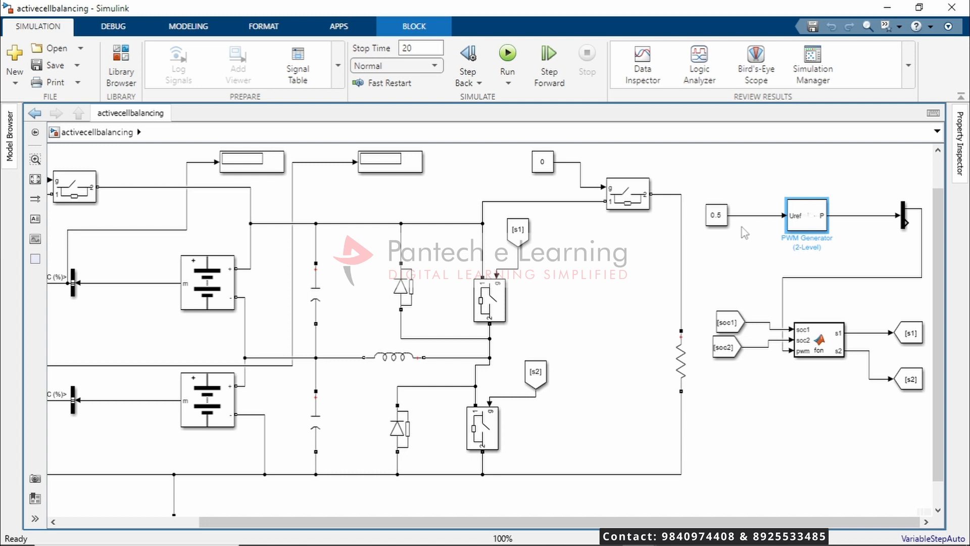
{"action": "mouse_move", "coordinate": [745, 238]}
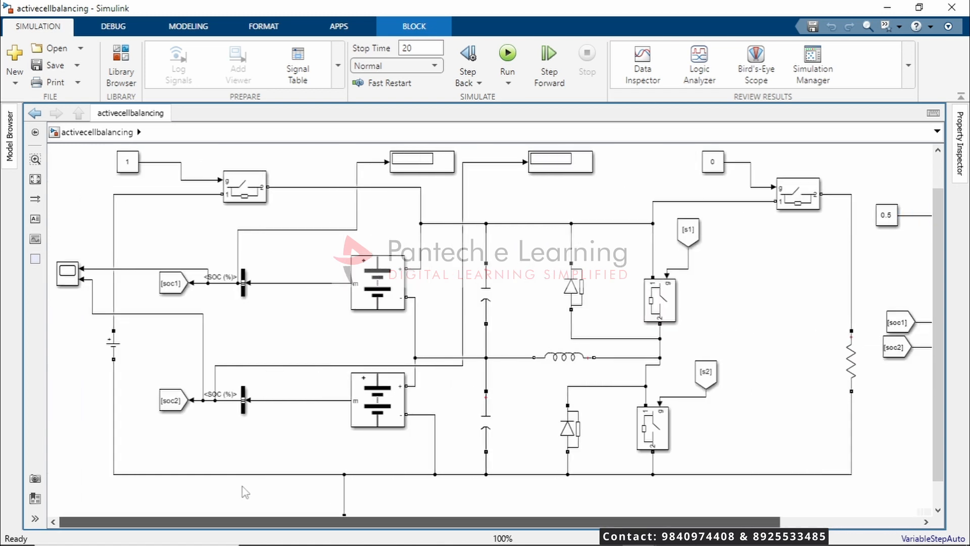
{"action": "left_click", "coordinate": [377, 285]}
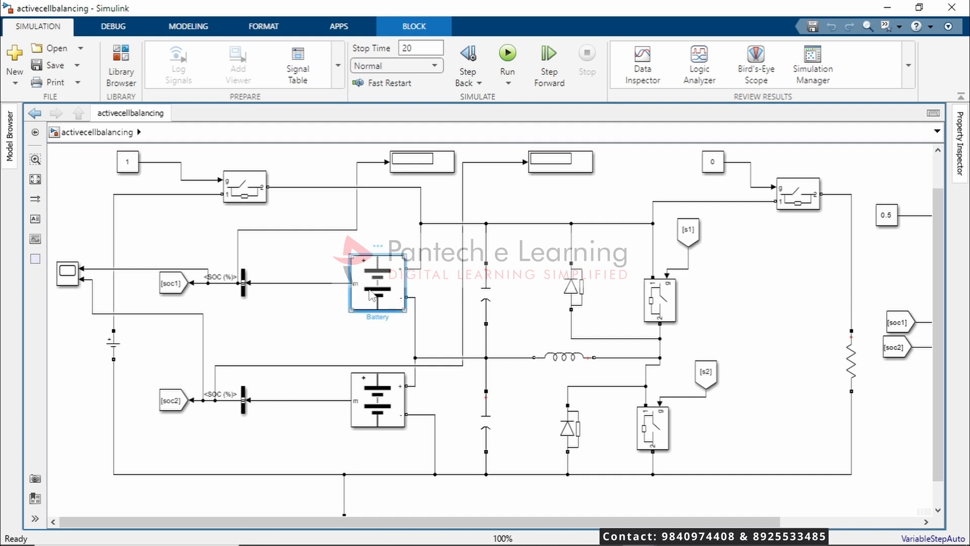
{"action": "double_click", "coordinate": [377, 282]}
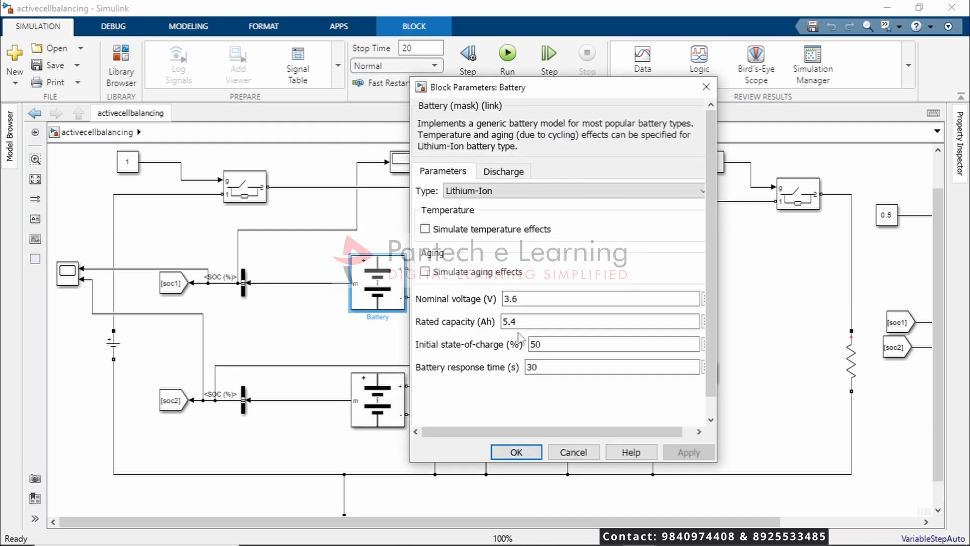
{"action": "left_click", "coordinate": [612, 344]}
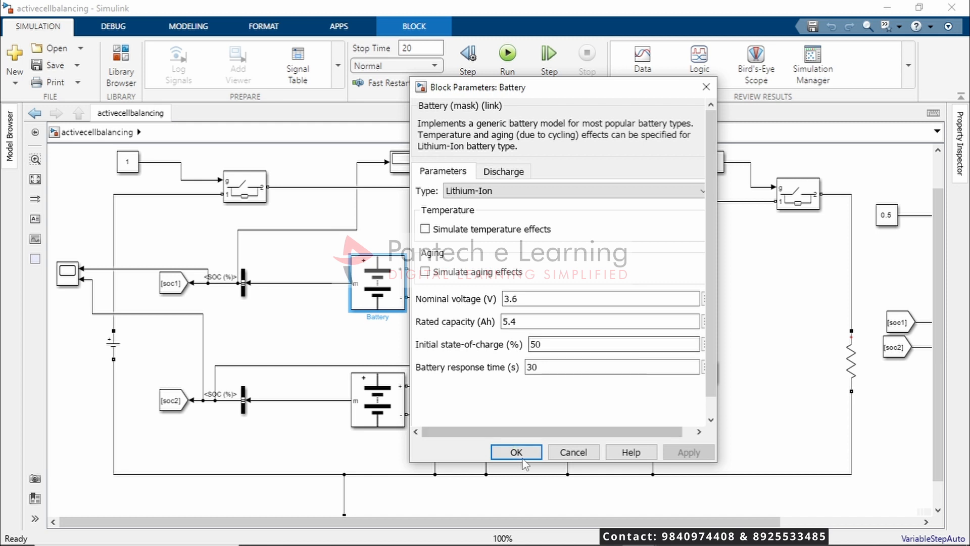
{"action": "left_click", "coordinate": [516, 451]}
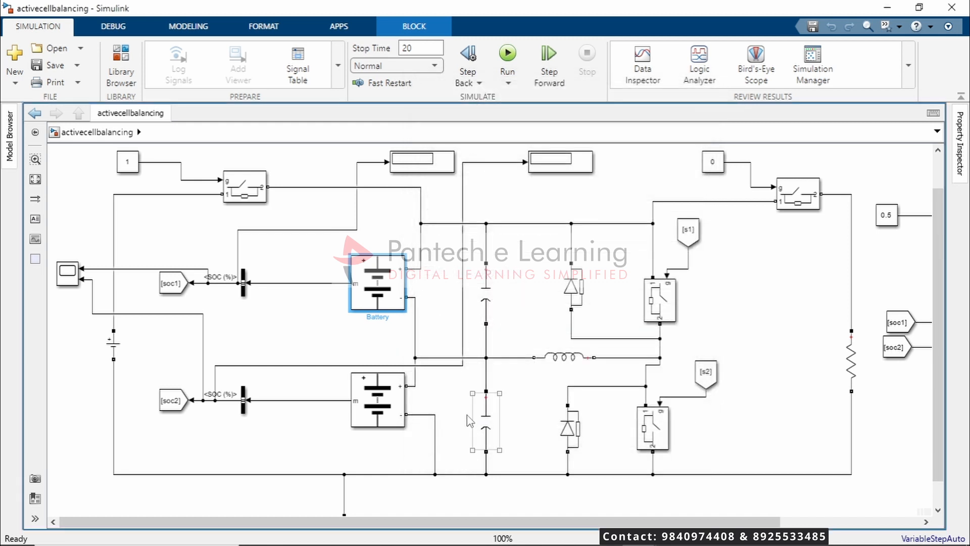
{"action": "double_click", "coordinate": [377, 400]}
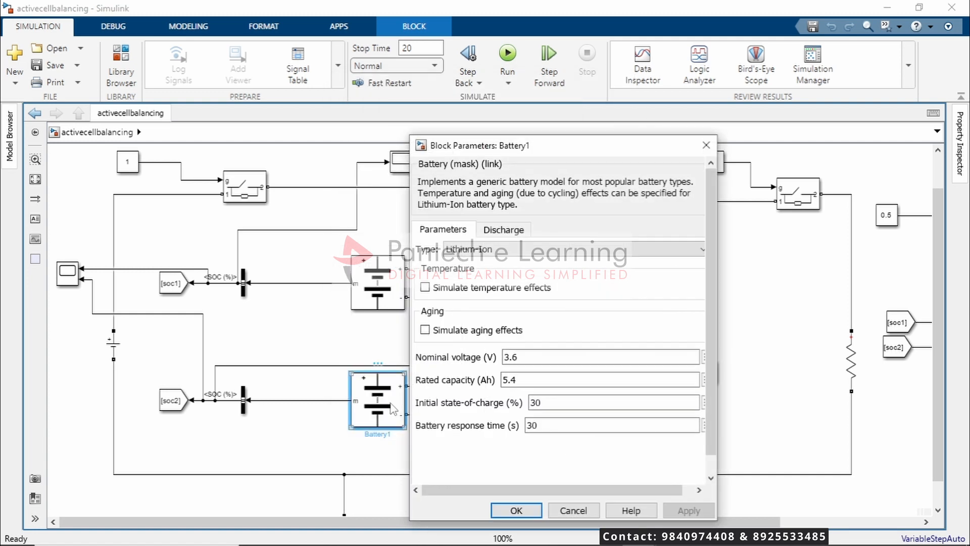
{"action": "left_click", "coordinate": [612, 402]}
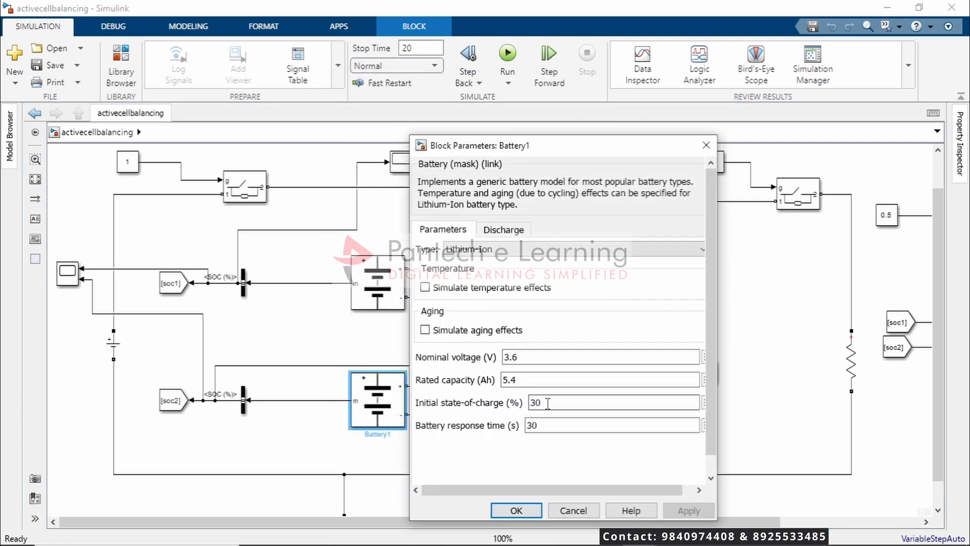
{"action": "mouse_move", "coordinate": [459, 366]}
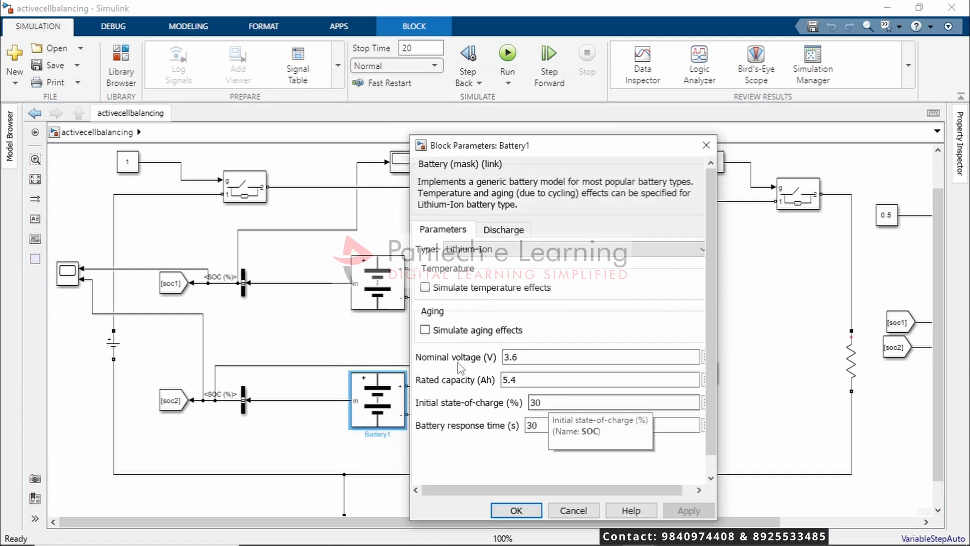
{"action": "mouse_move", "coordinate": [394, 434]}
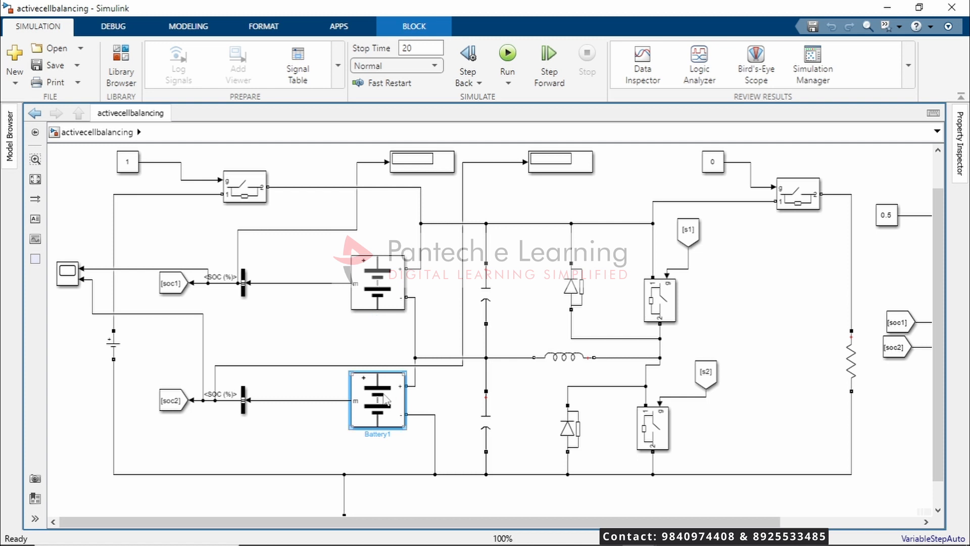
- Run the activecellbalancing simulation; both SOC displays begin at 55.89
{"action": "left_click", "coordinate": [420, 48]}
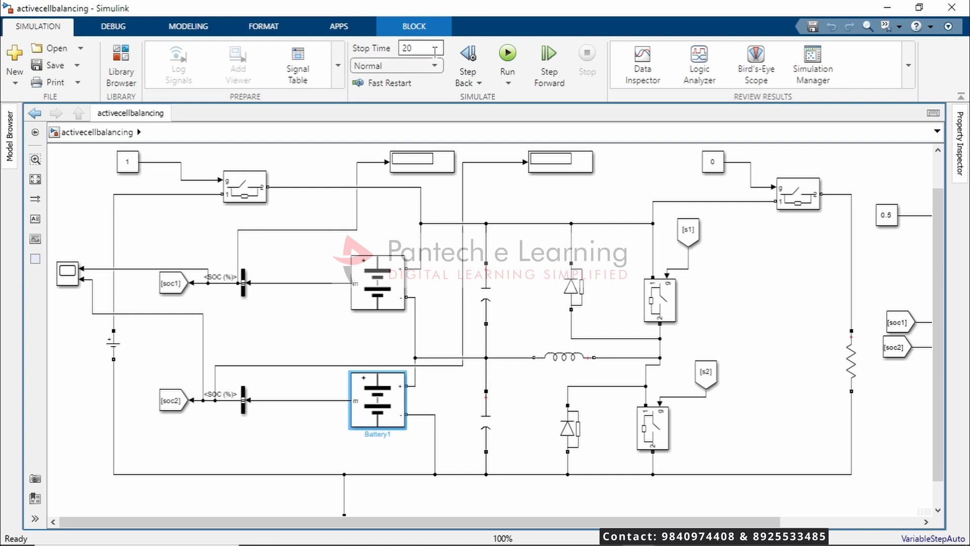
{"action": "mouse_move", "coordinate": [507, 52]}
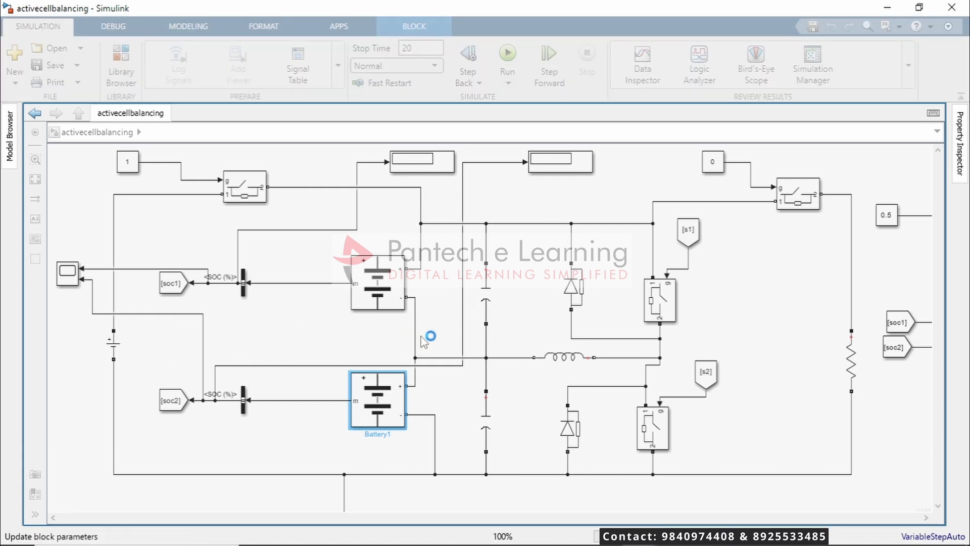
{"action": "left_click", "coordinate": [506, 55]}
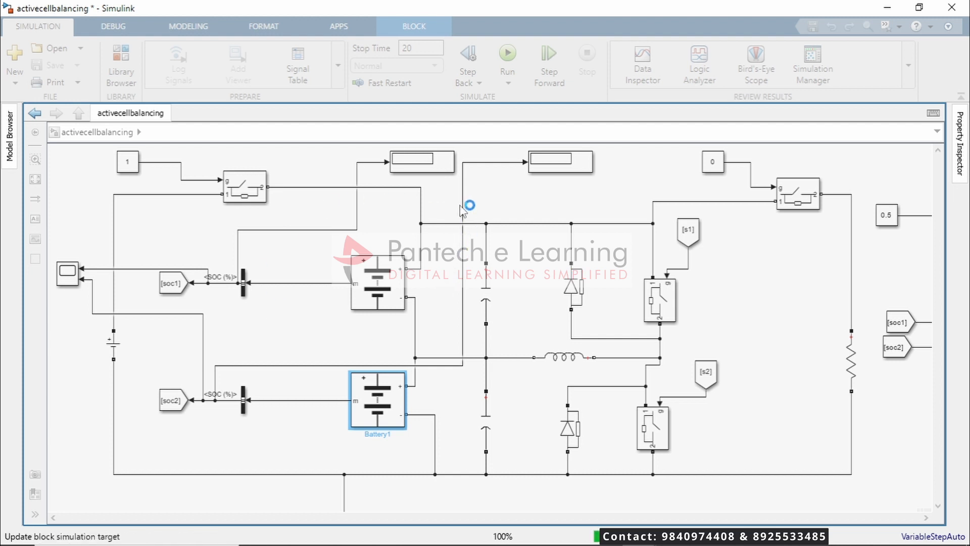
{"action": "left_click", "coordinate": [506, 52]}
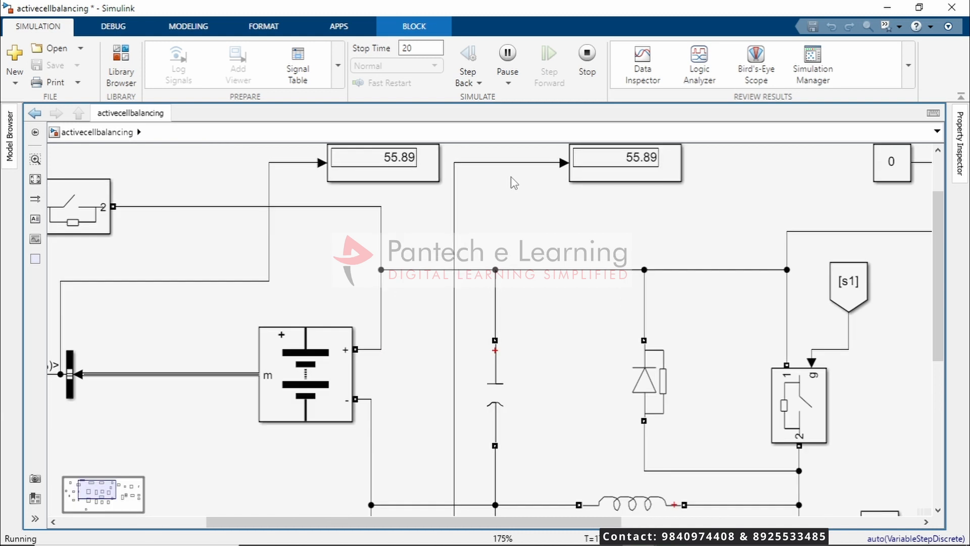
- Zoom to the Display blocks and let the run finish with both SOCs at 57.24
{"action": "left_click", "coordinate": [584, 59]}
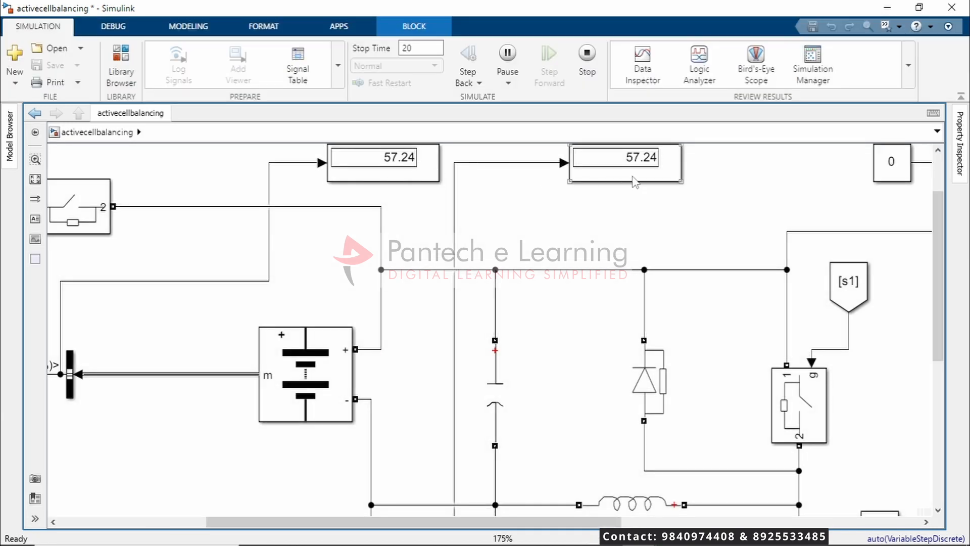
{"action": "left_click", "coordinate": [624, 164]}
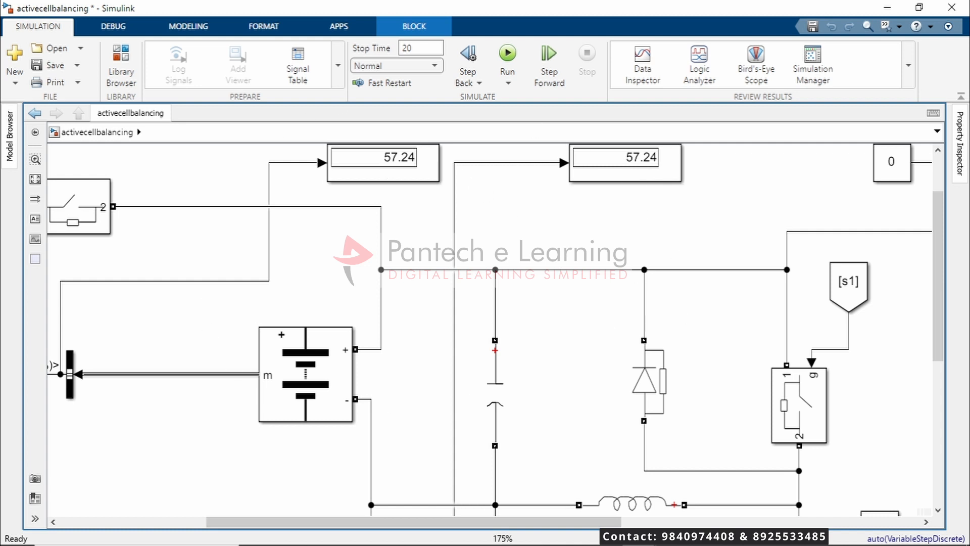
{"action": "mouse_move", "coordinate": [520, 272]}
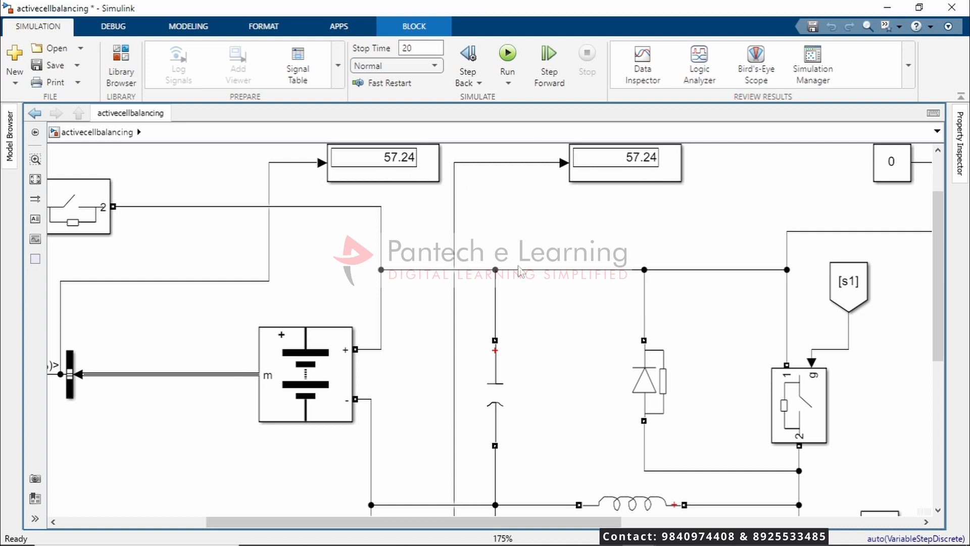